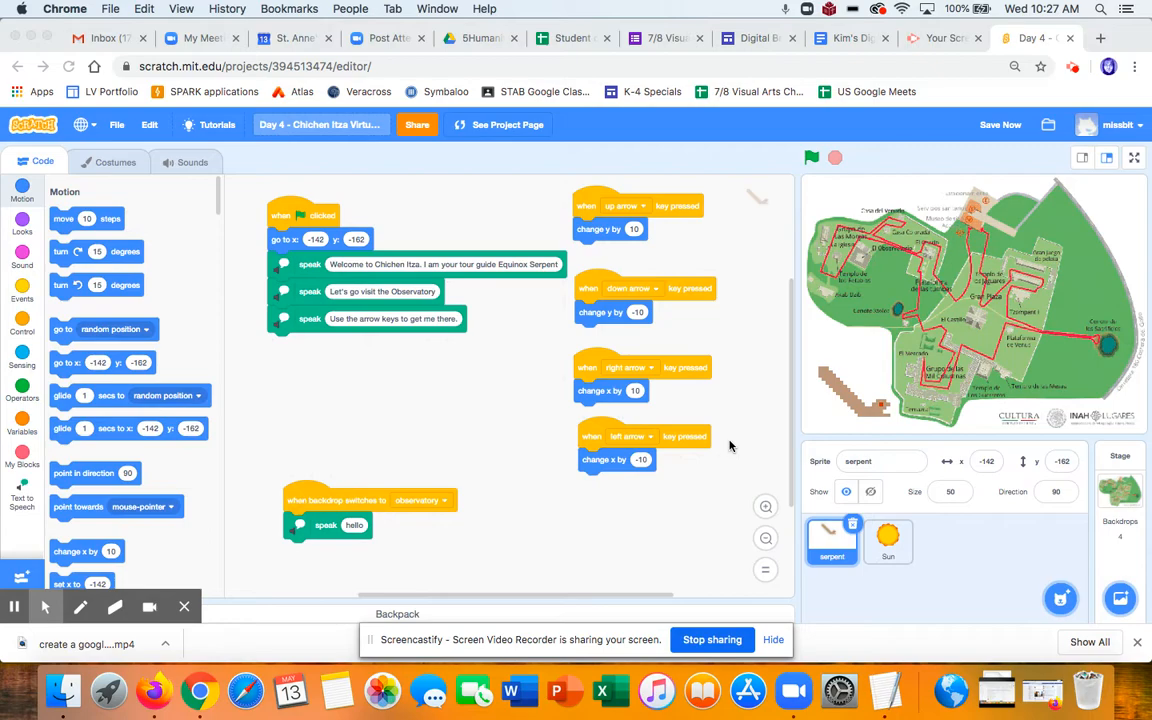
pyautogui.moveTo(664, 389)
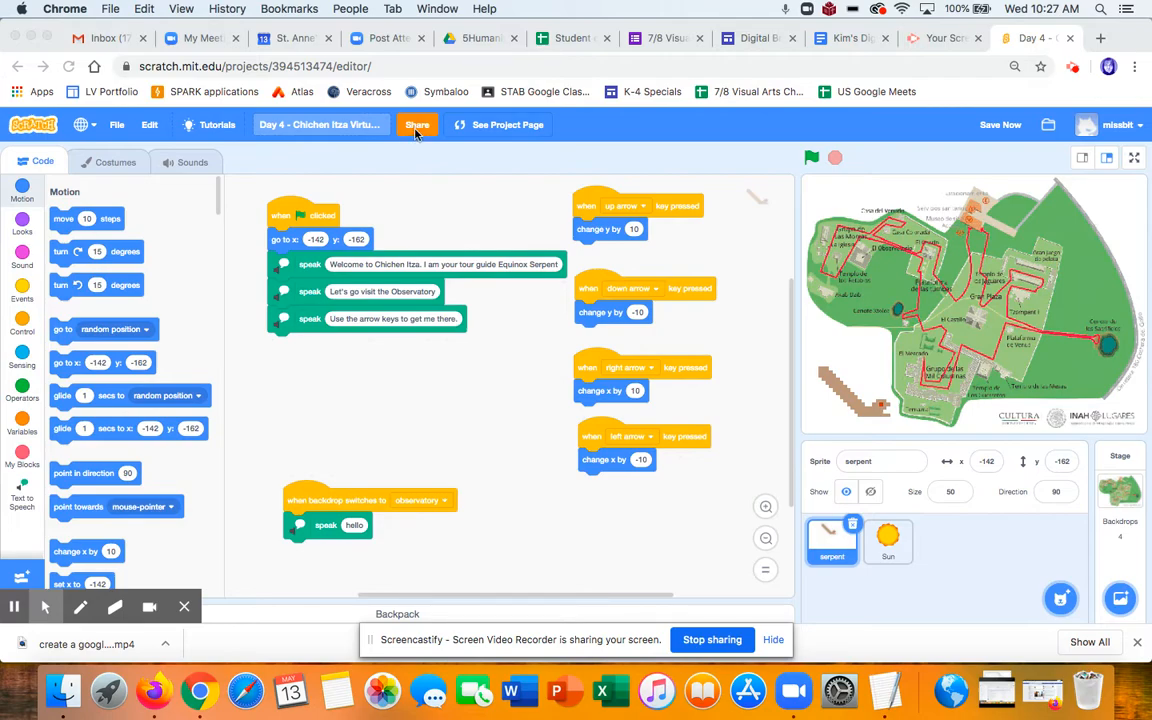
# Step: Share the Chichen Itza Virtual Field Trip publicly, select its URL, and return to the editor
pyautogui.click(417, 124)
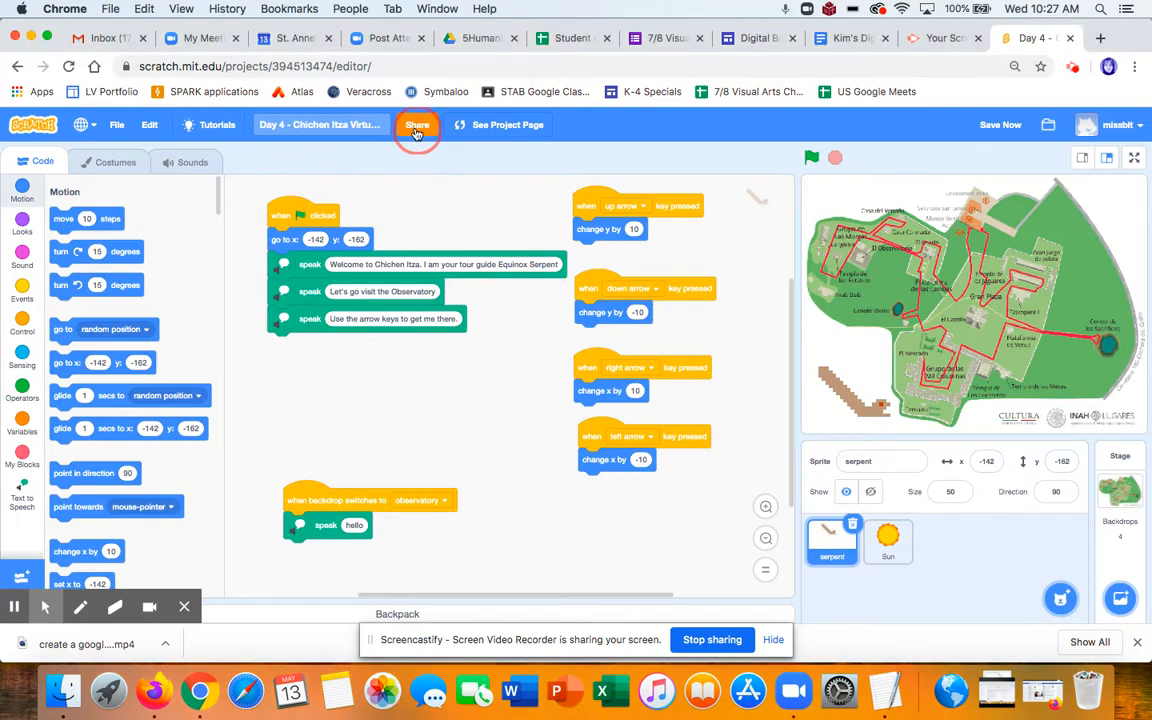
pyautogui.click(417, 124)
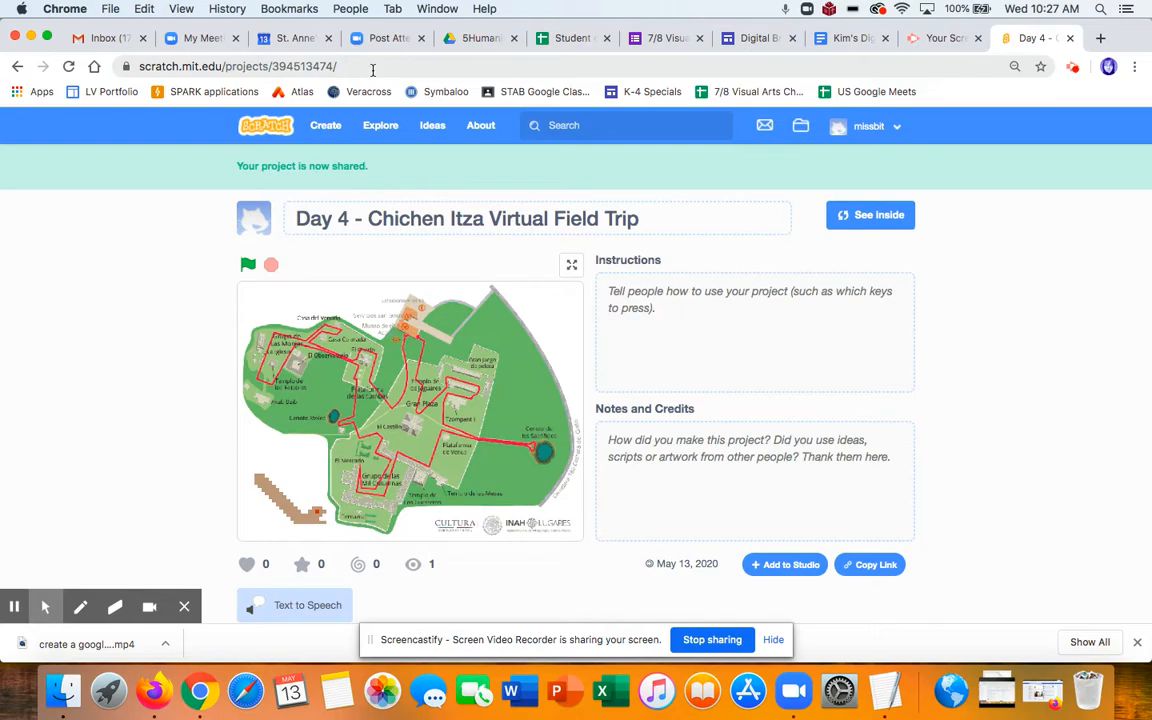
pyautogui.click(245, 67)
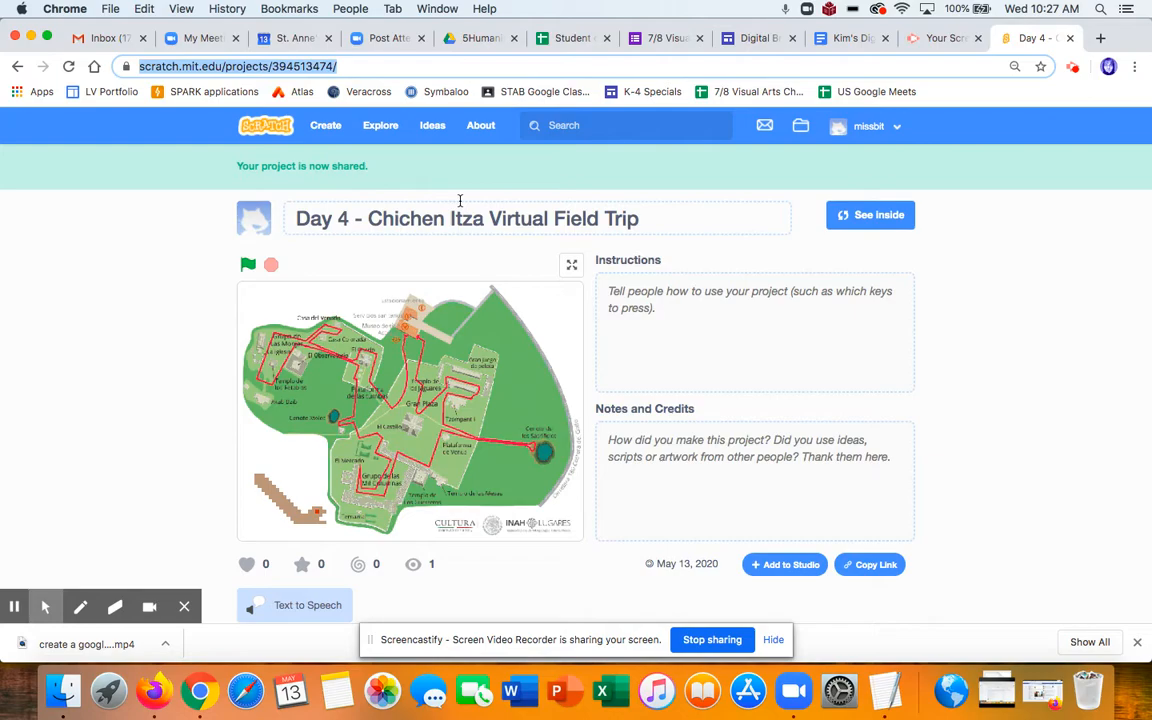
pyautogui.click(870, 215)
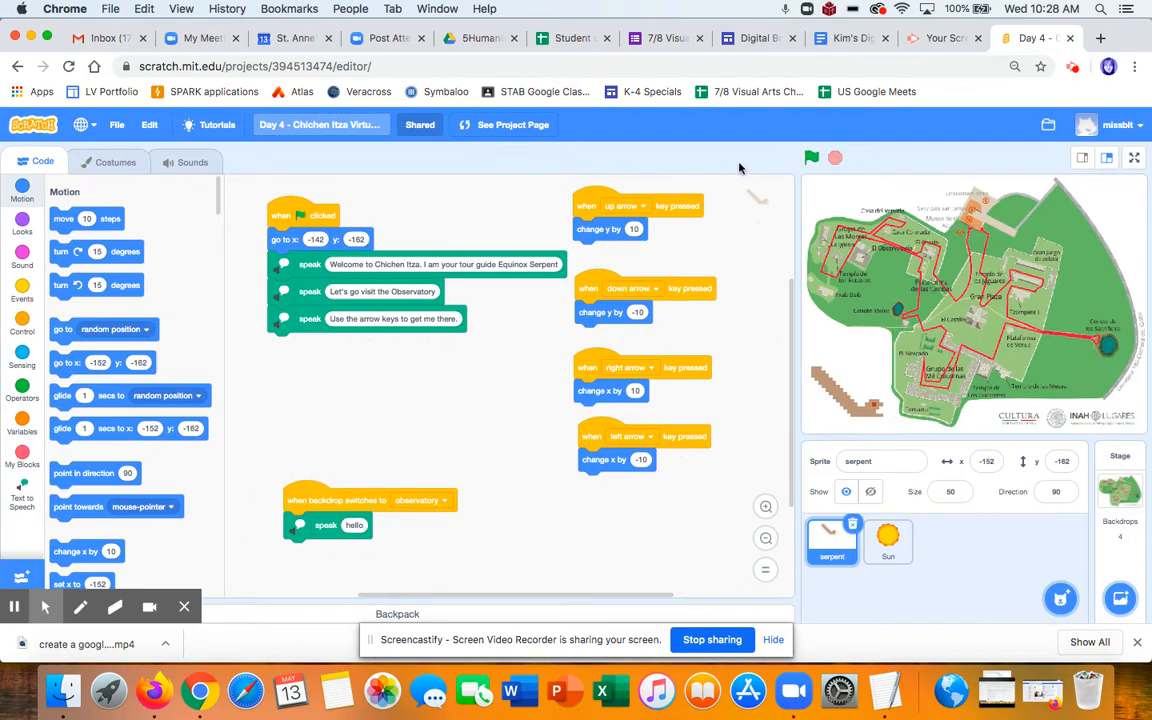
pyautogui.moveTo(155, 272)
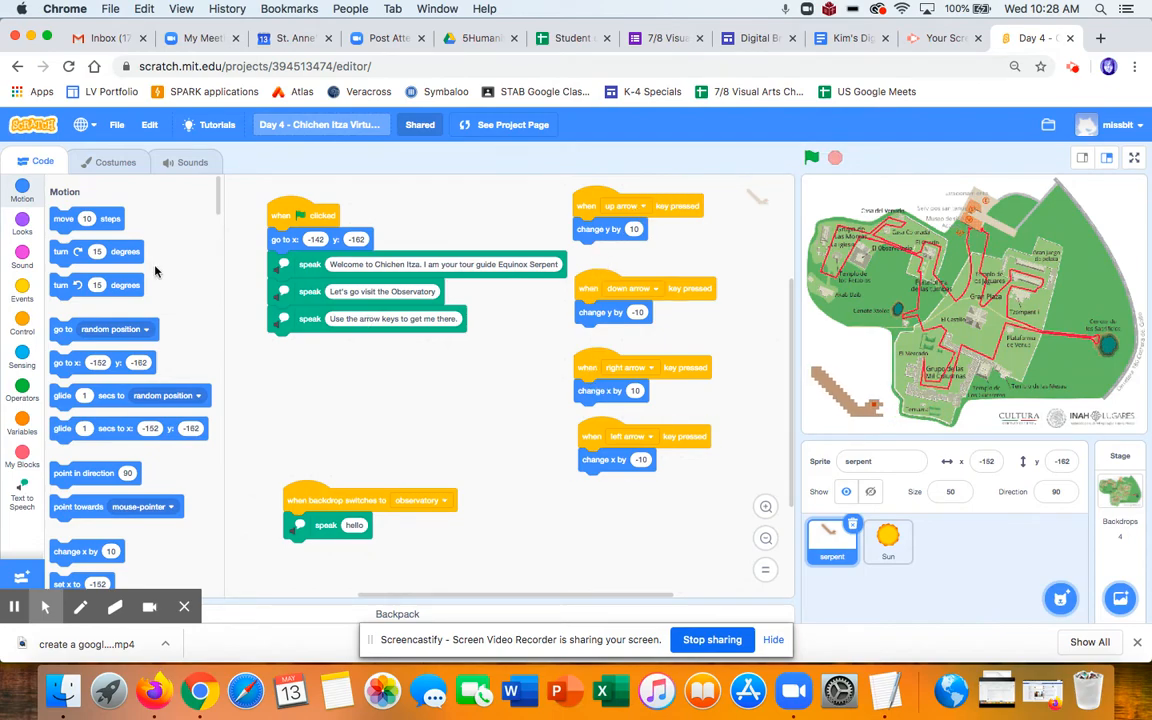
# Step: Browse the Events blocks, then return to Motion and scroll the palette
pyautogui.click(20, 290)
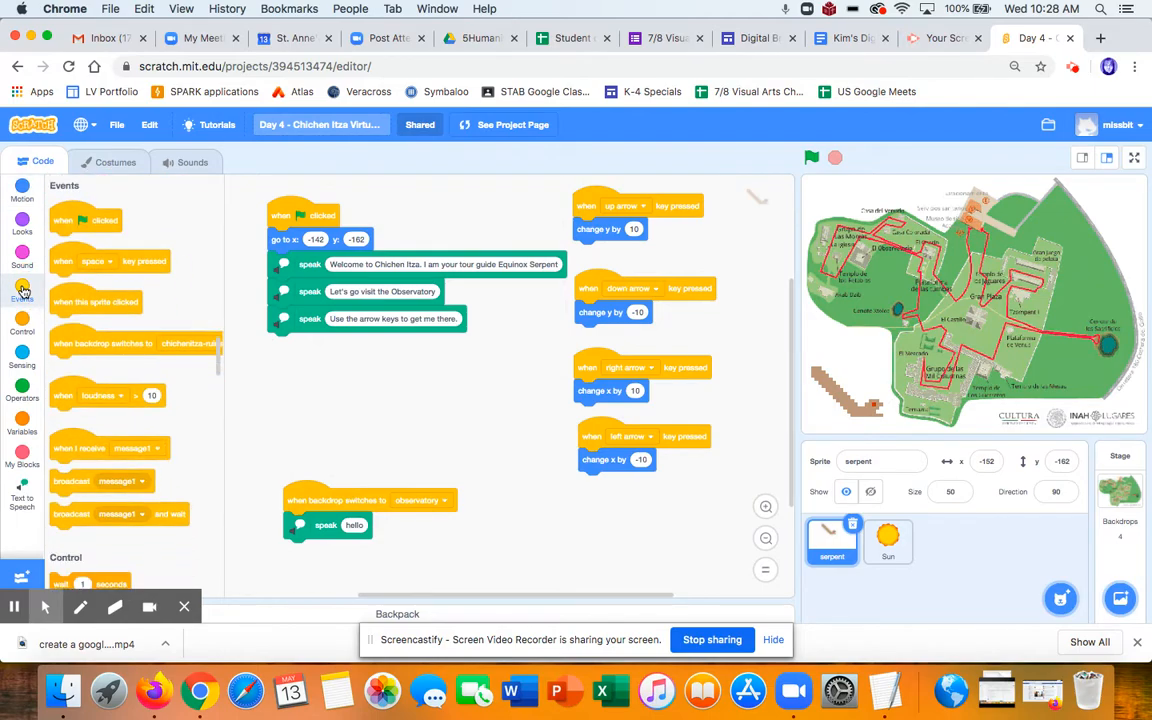
pyautogui.moveTo(853, 312)
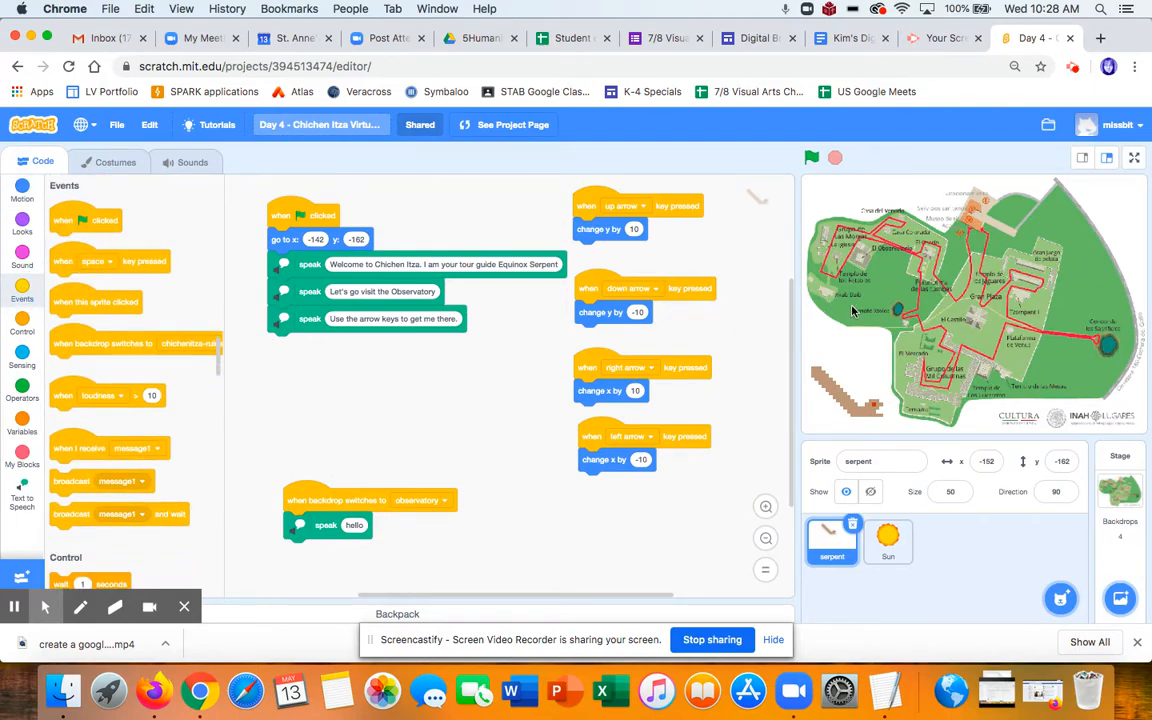
pyautogui.moveTo(815, 319)
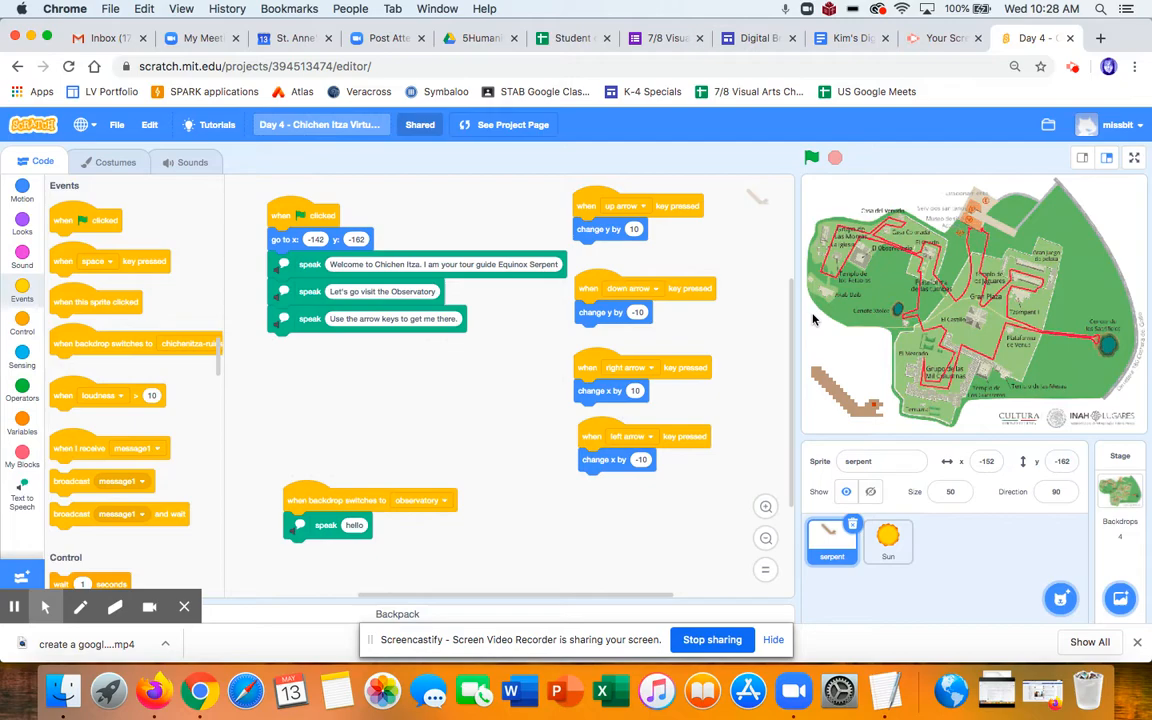
pyautogui.moveTo(1048, 320)
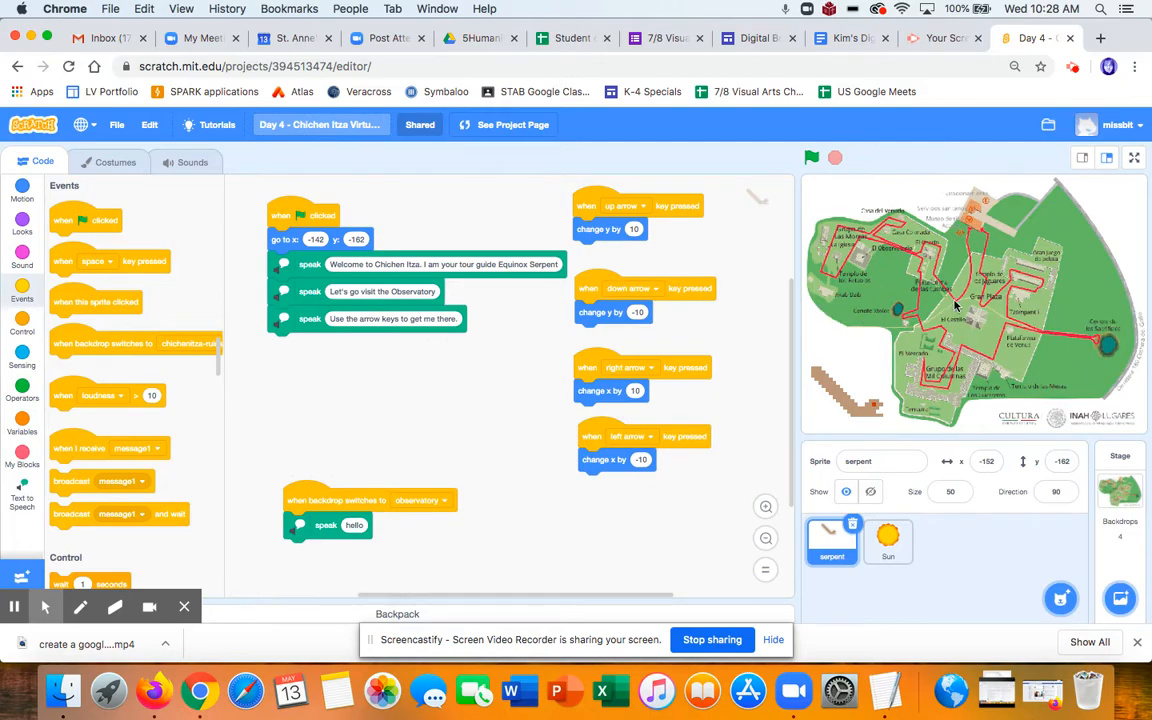
pyautogui.moveTo(943, 388)
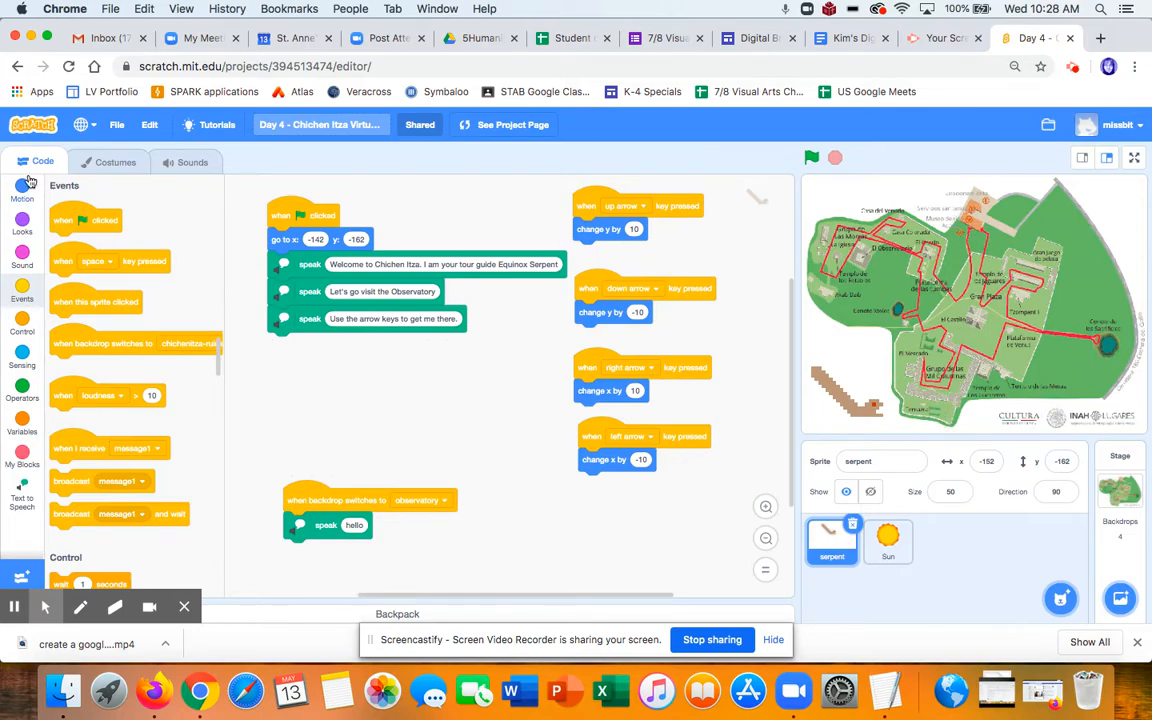
pyautogui.click(22, 190)
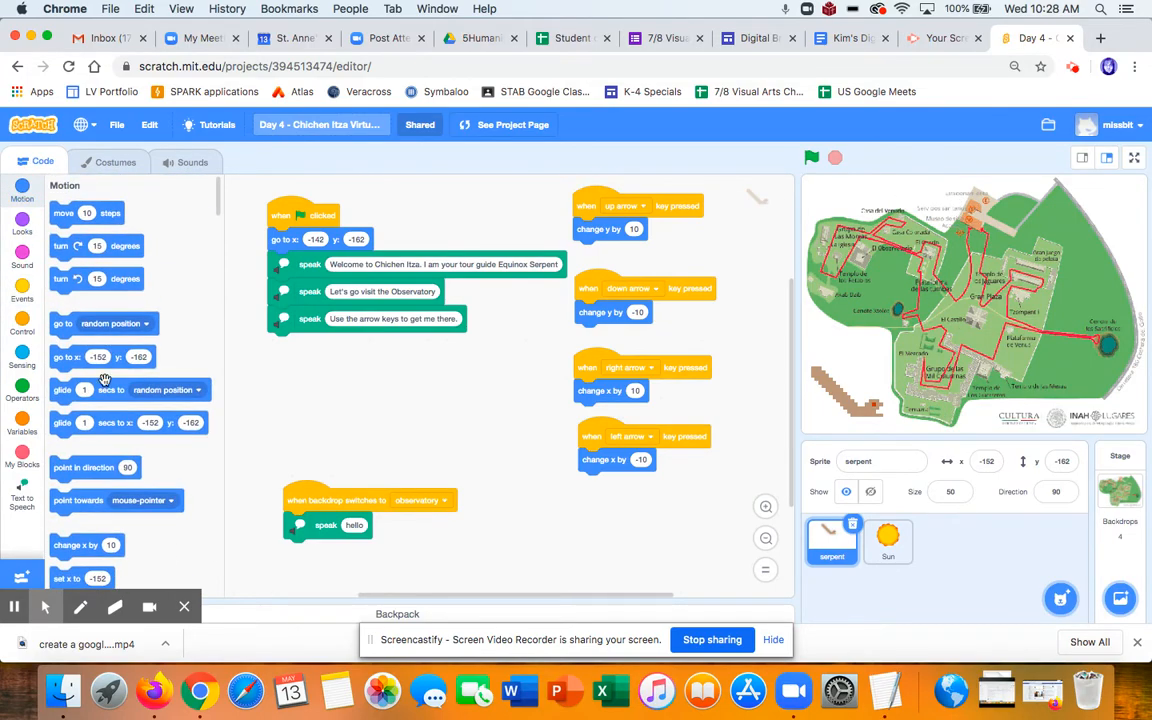
pyautogui.scroll(-3)
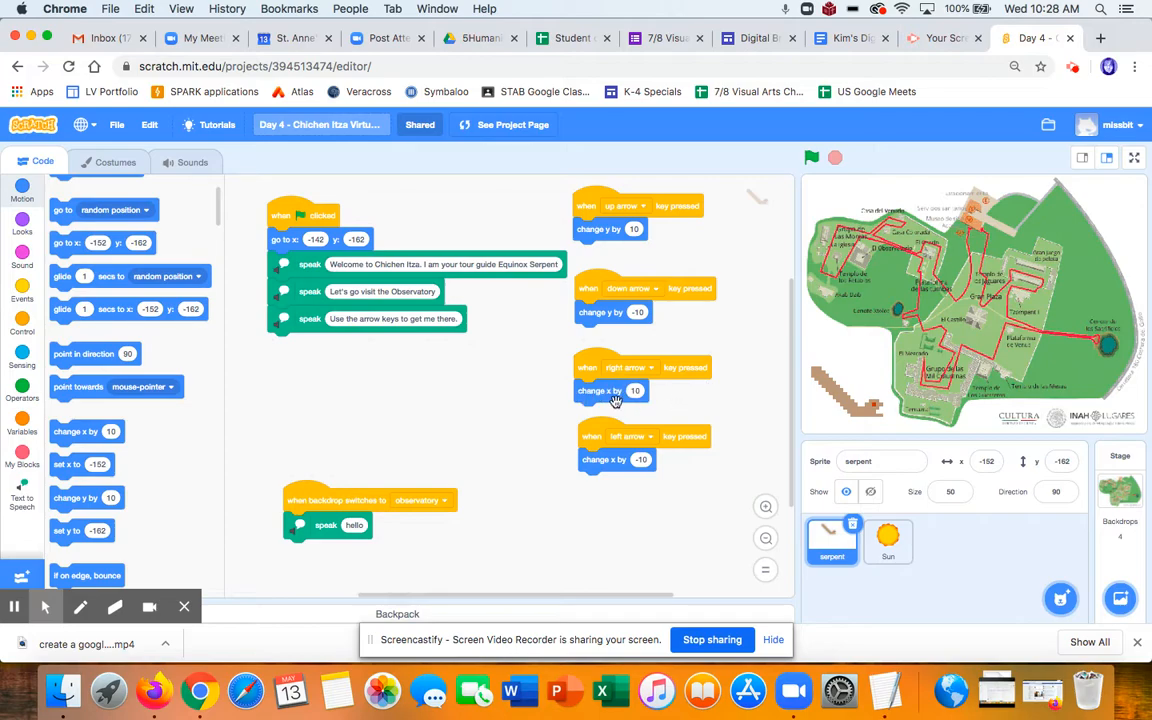
pyautogui.moveTo(616, 460)
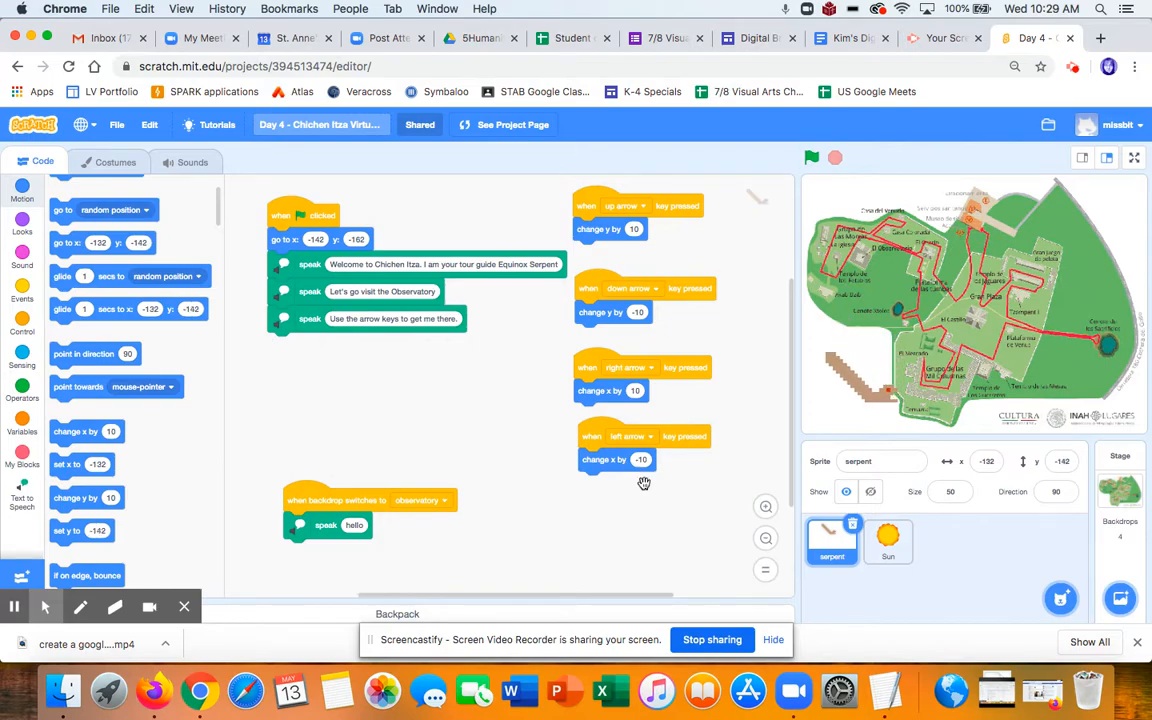
# Step: Search the sprite library for 'star' and add the Star sprite
pyautogui.click(1061, 601)
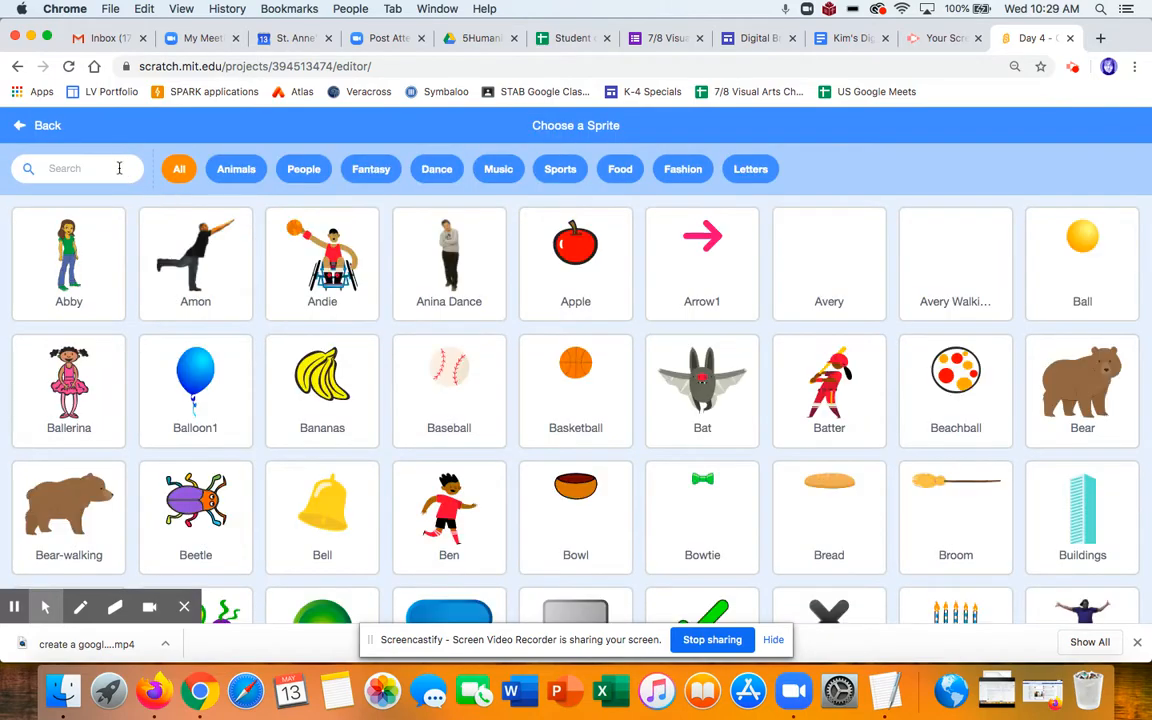
pyautogui.write('star')
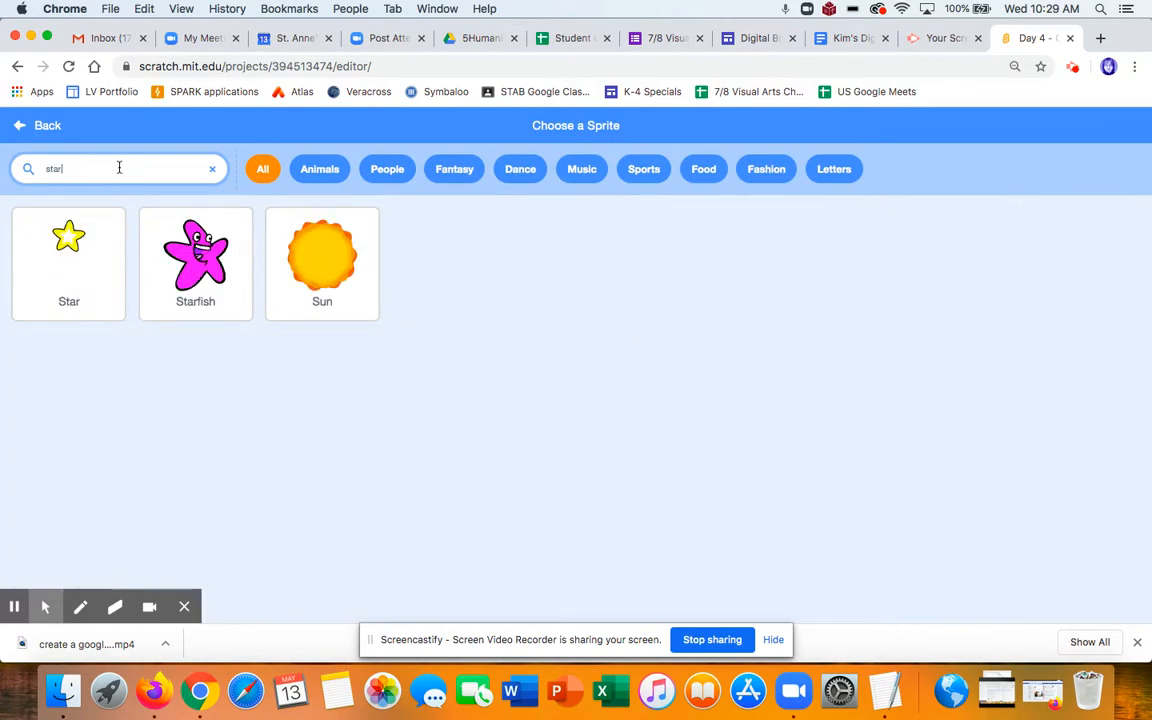
pyautogui.click(68, 245)
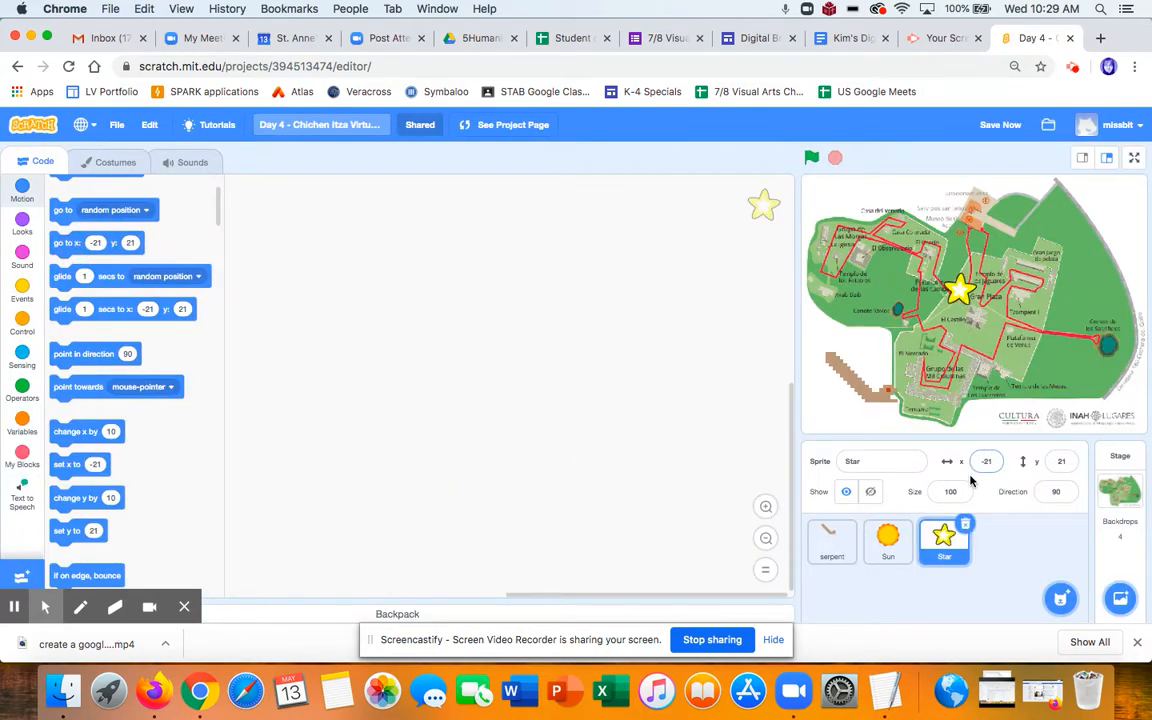
# Step: Shrink the Star to size 25, place it on El Observatorio, then select the serpent
pyautogui.click(949, 492)
pyautogui.write('25')
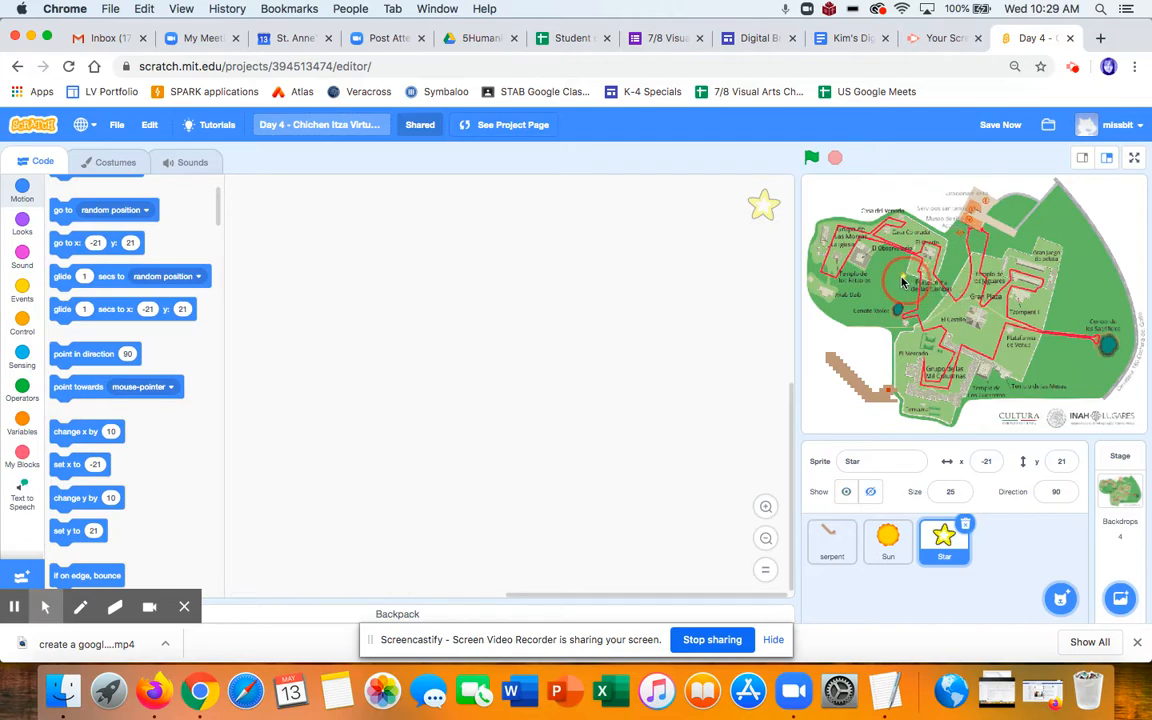
pyautogui.moveTo(890, 258)
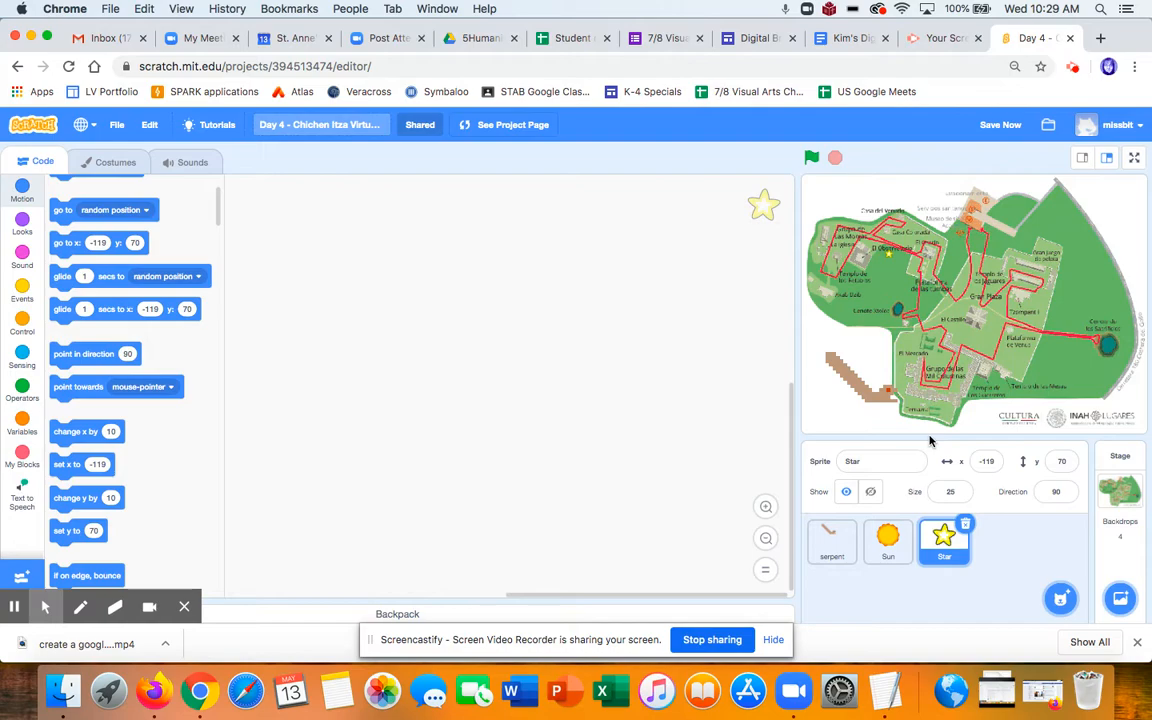
pyautogui.click(857, 405)
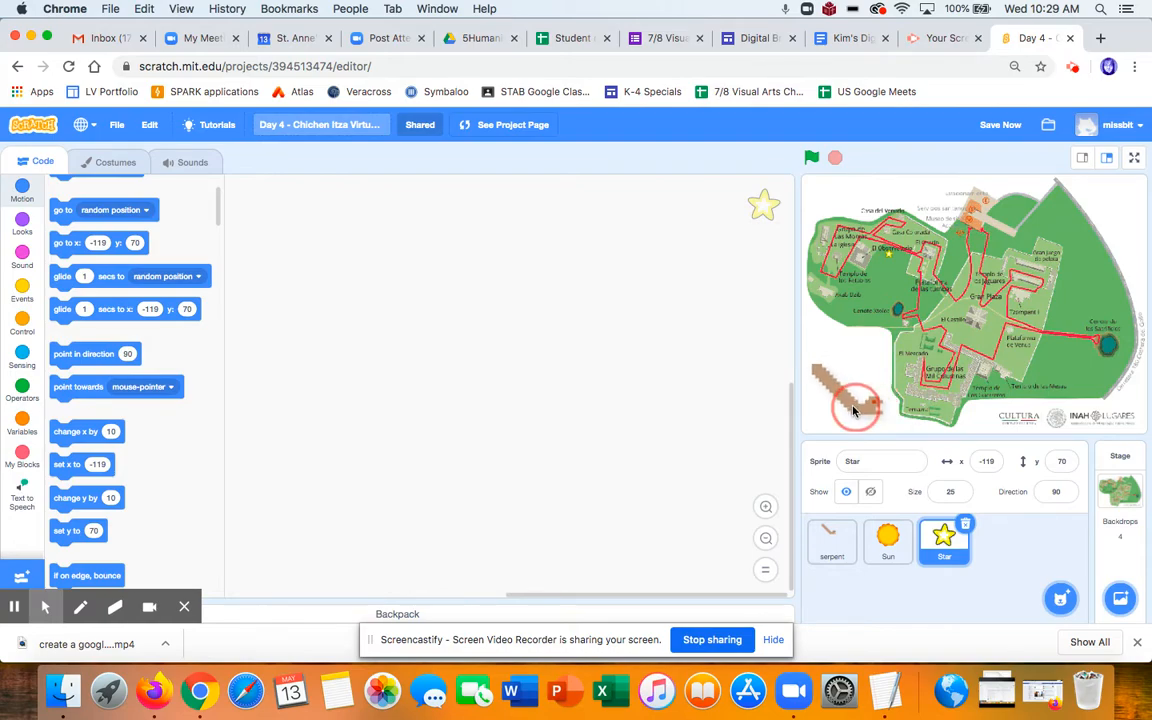
pyautogui.click(832, 542)
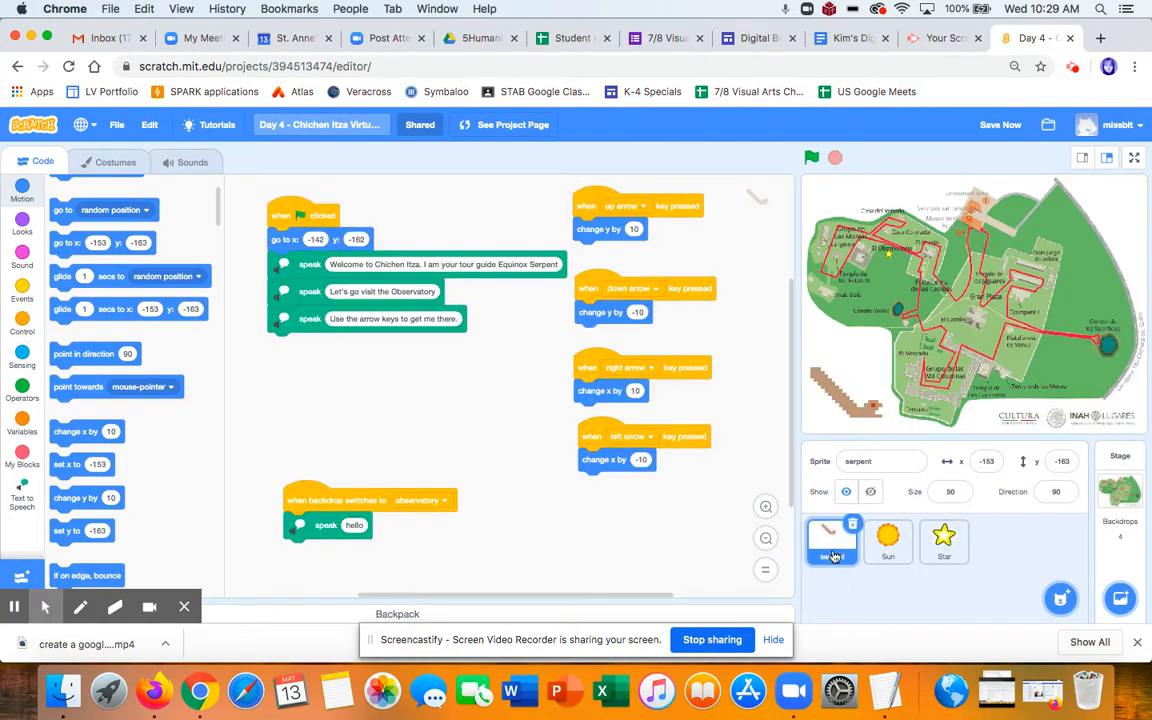
pyautogui.moveTo(190, 342)
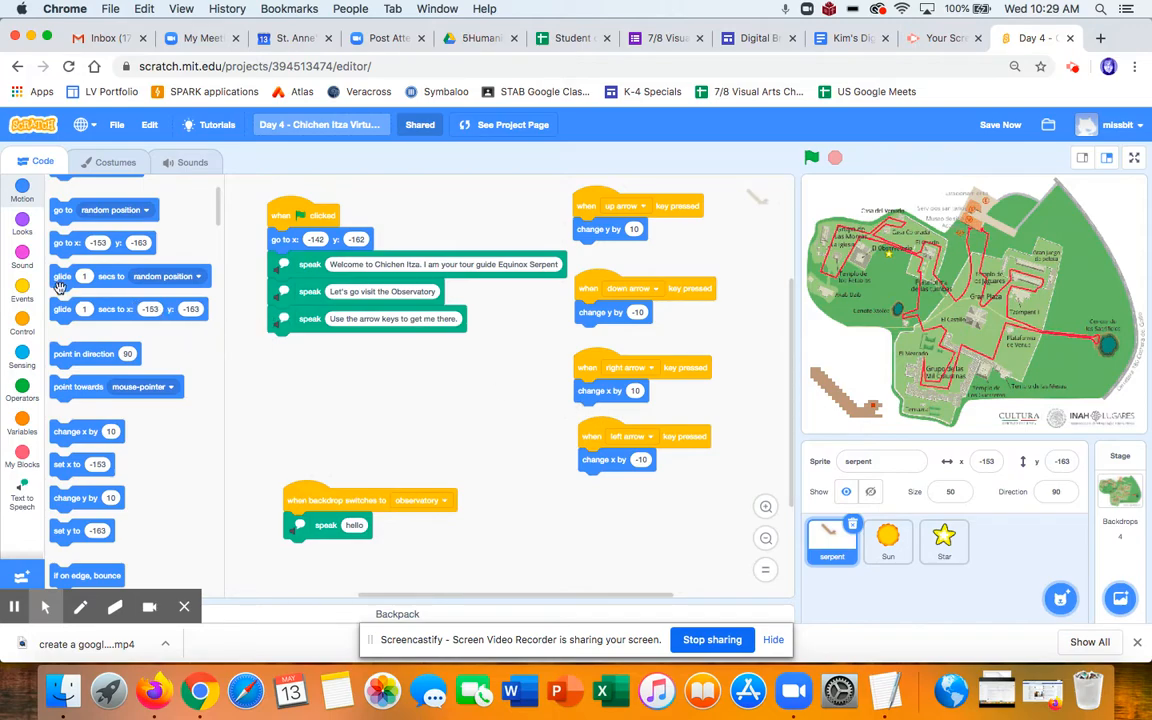
pyautogui.moveTo(22, 325)
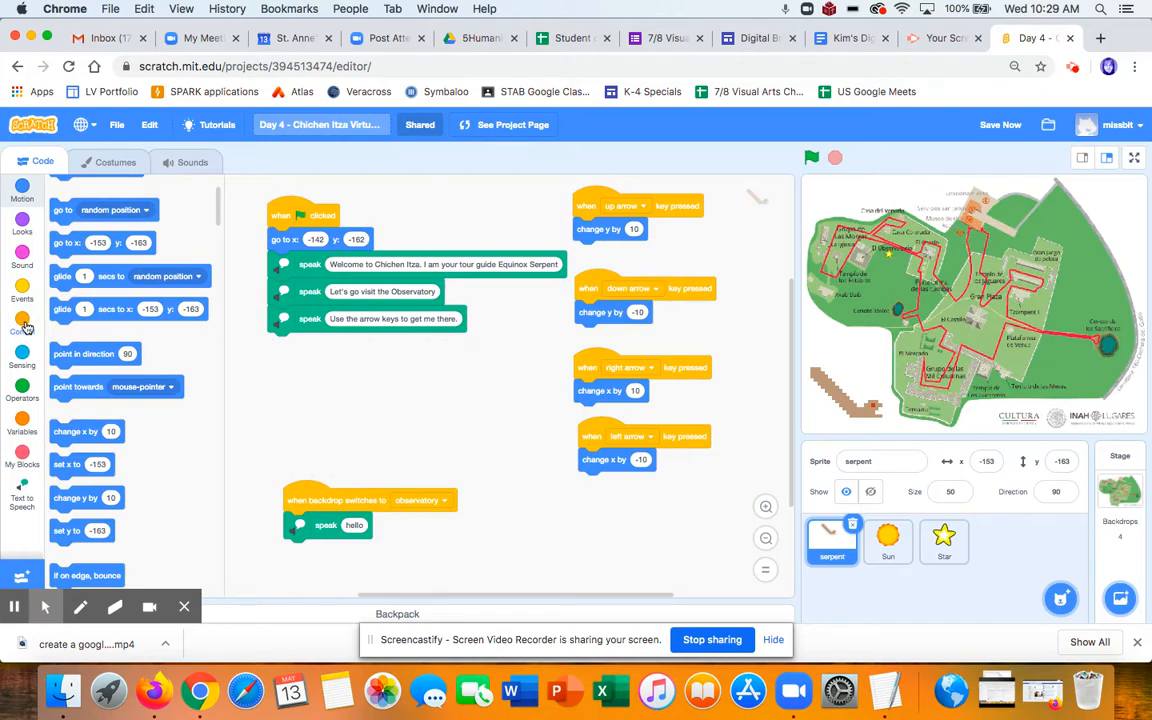
# Step: Change the serpent's touching condition to detect the Star
pyautogui.click(20, 326)
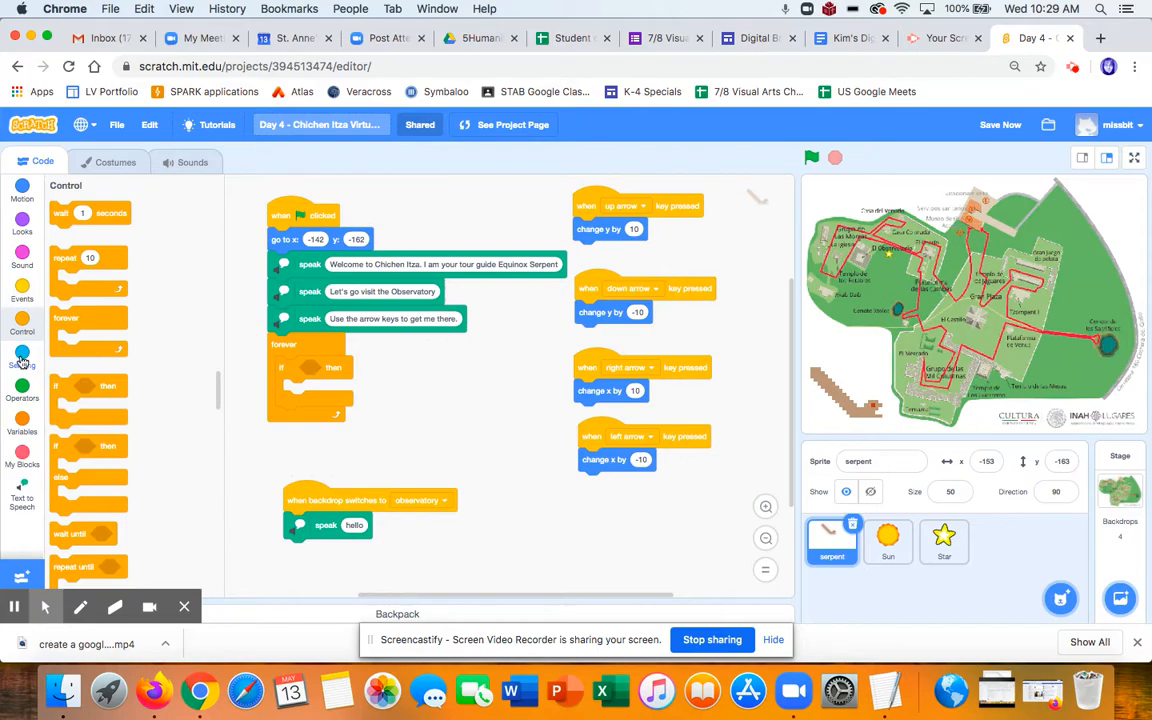
pyautogui.click(22, 354)
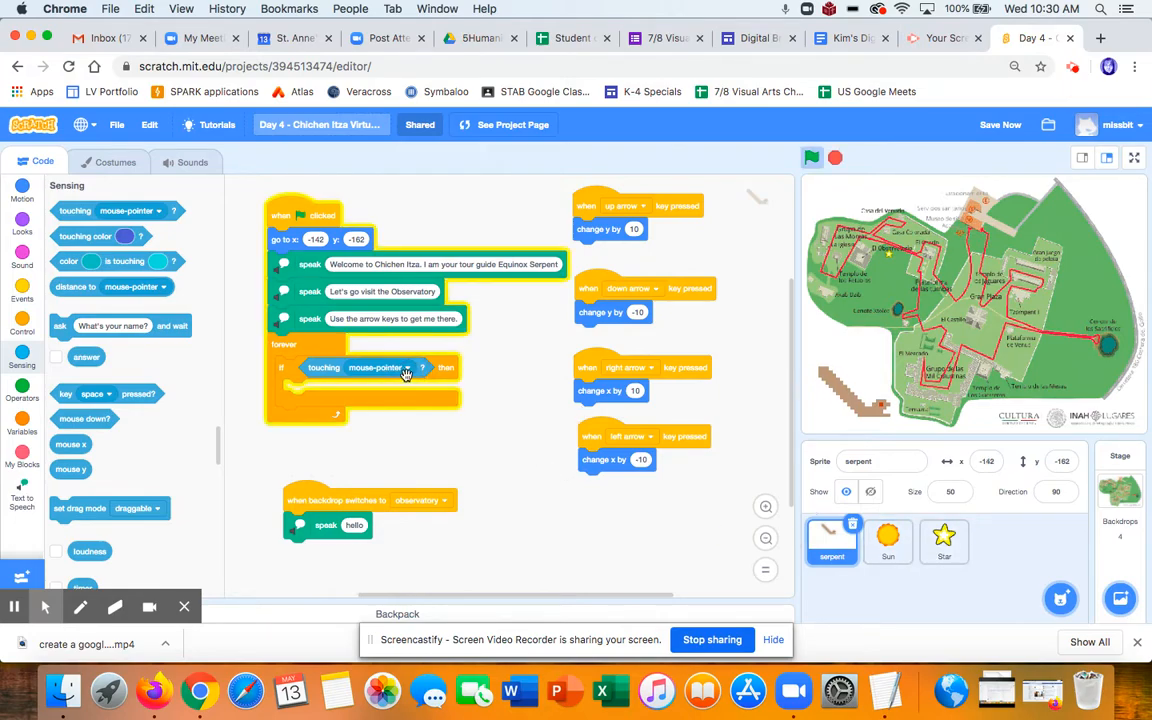
pyautogui.click(811, 158)
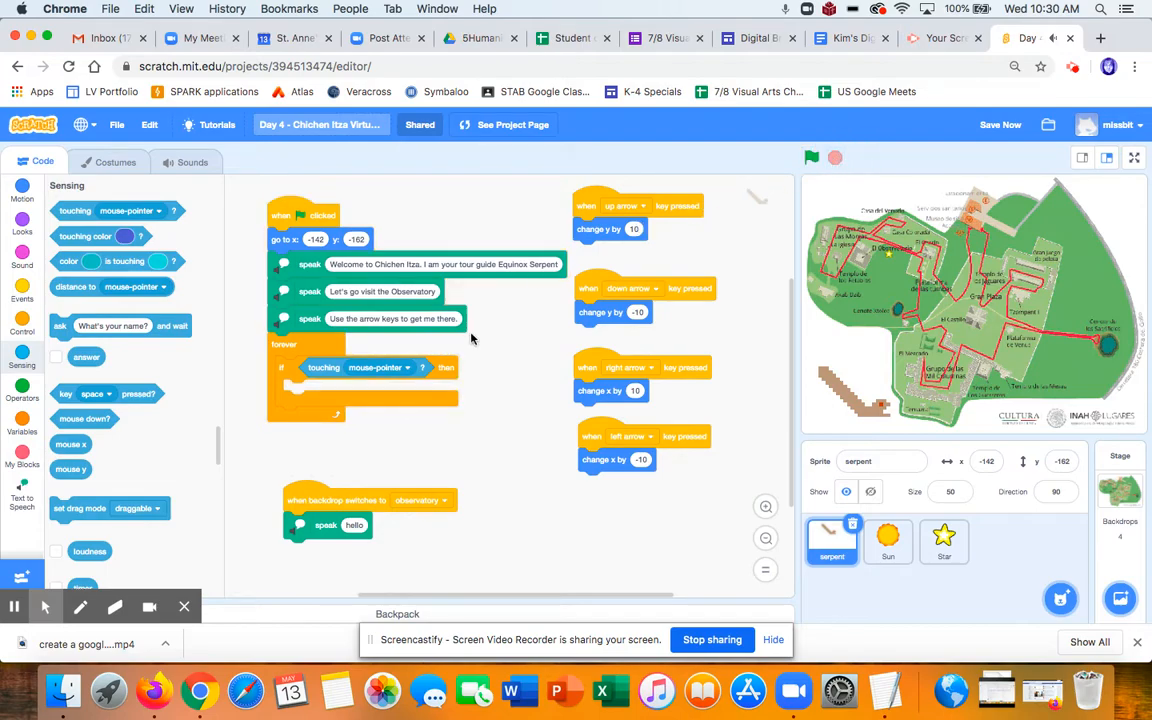
pyautogui.click(377, 368)
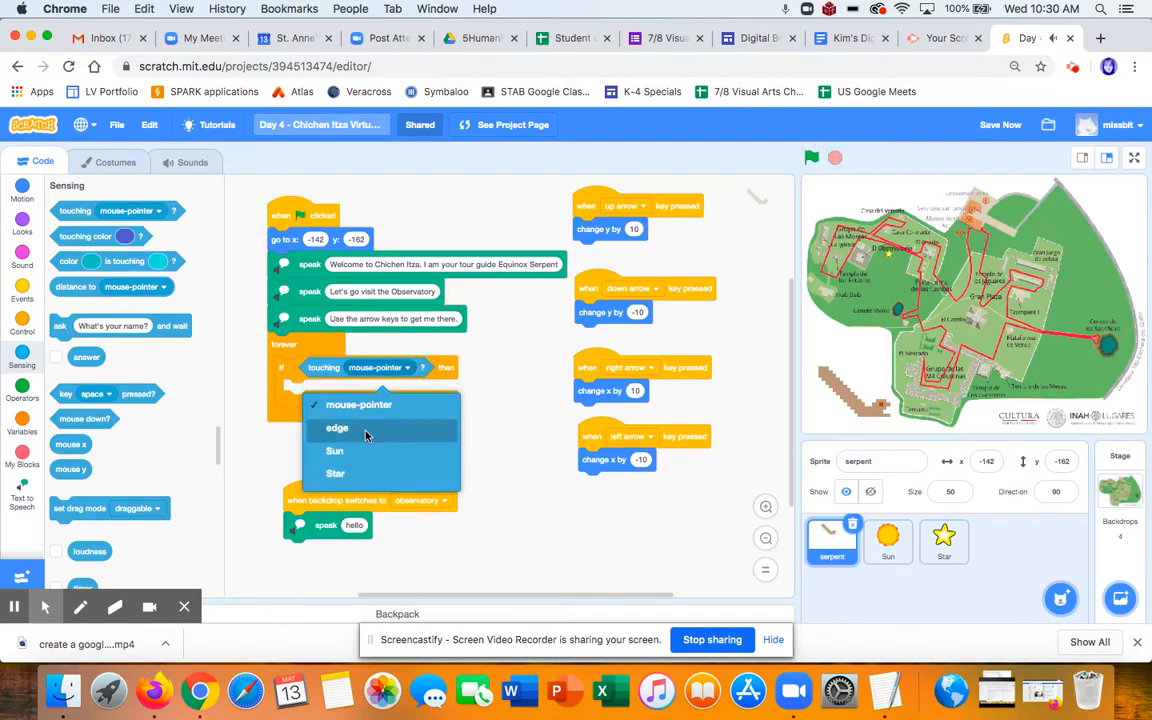
pyautogui.click(334, 474)
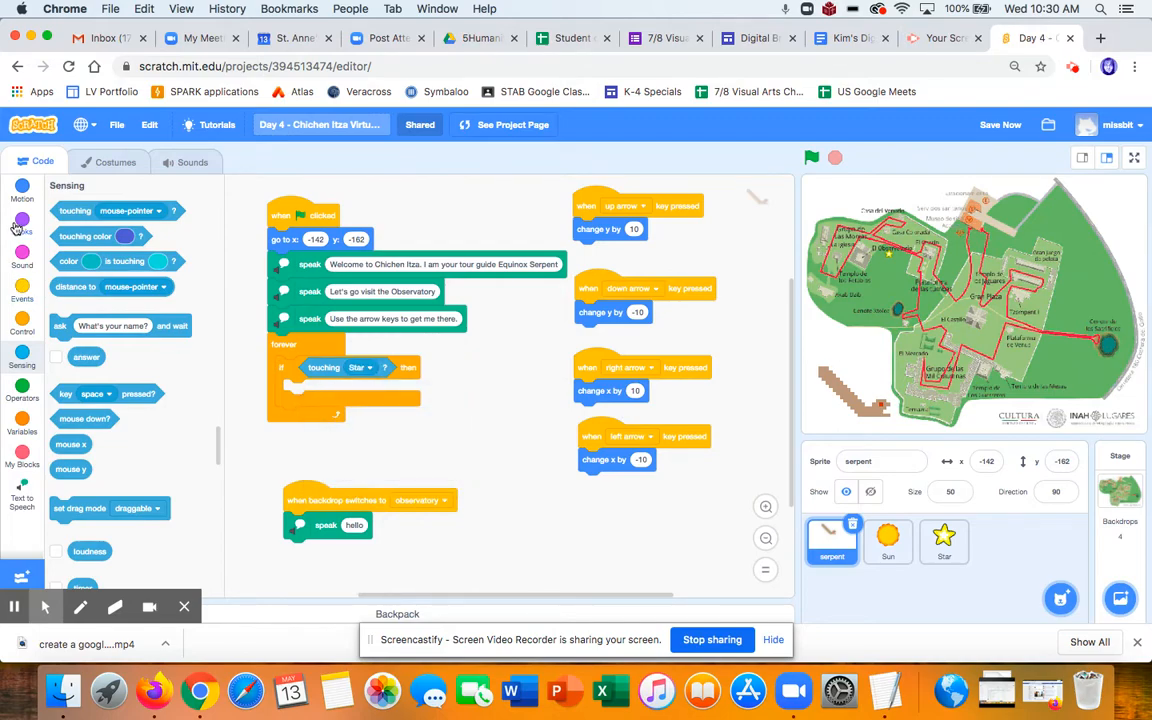
# Step: Add 'switch backdrop to observatory' inside the if block and stop the project
pyautogui.click(16, 231)
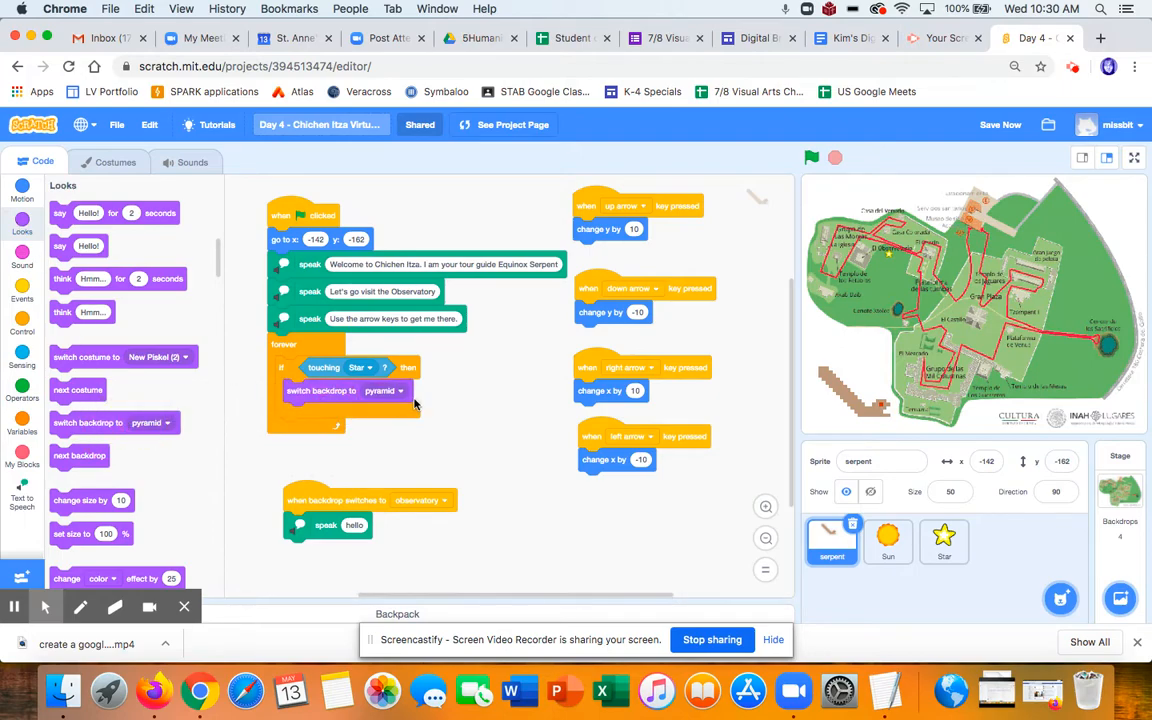
pyautogui.click(385, 391)
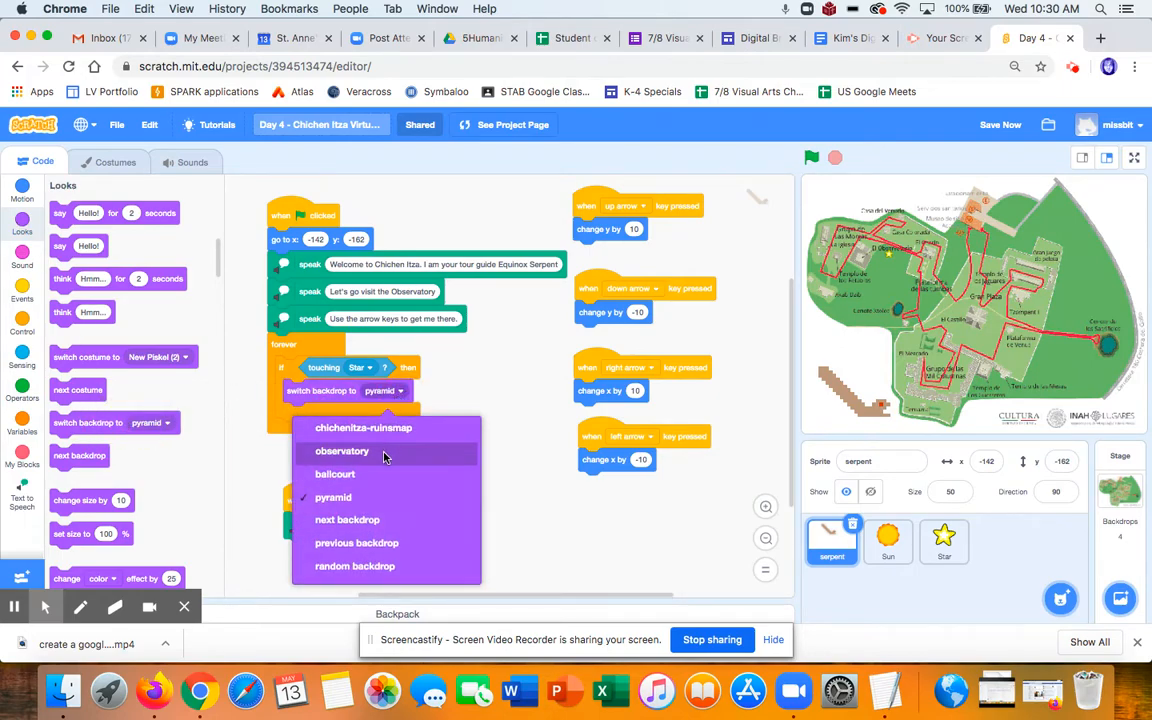
pyautogui.click(342, 451)
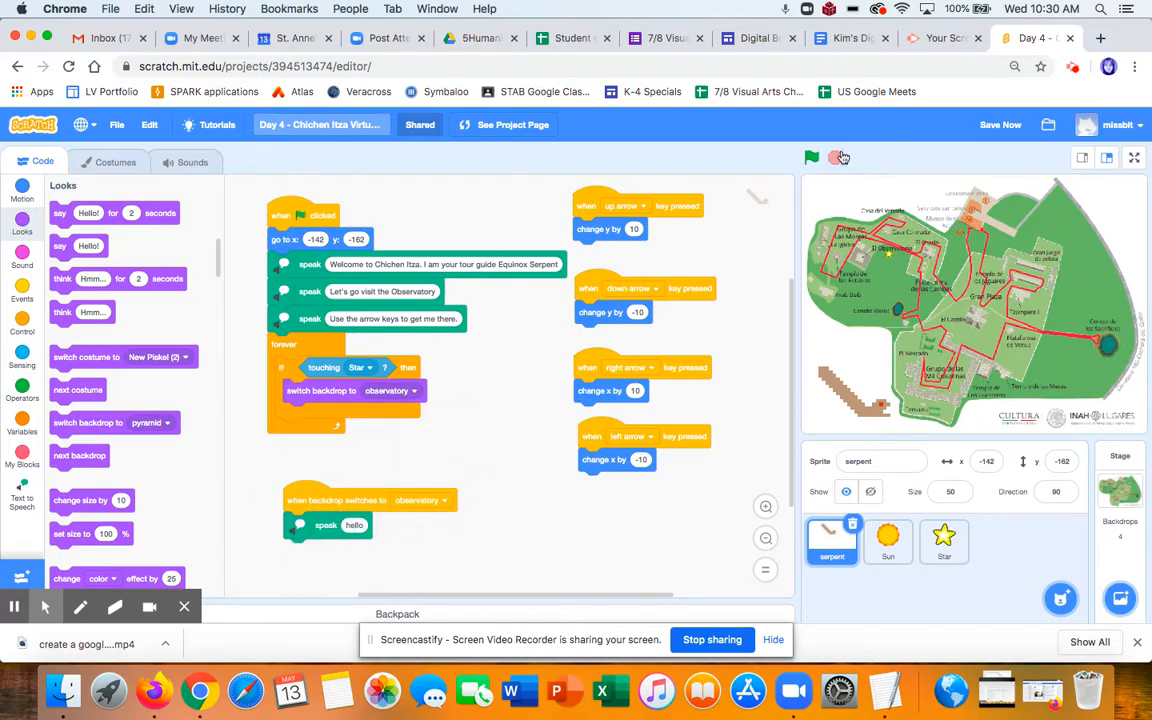
pyautogui.click(812, 158)
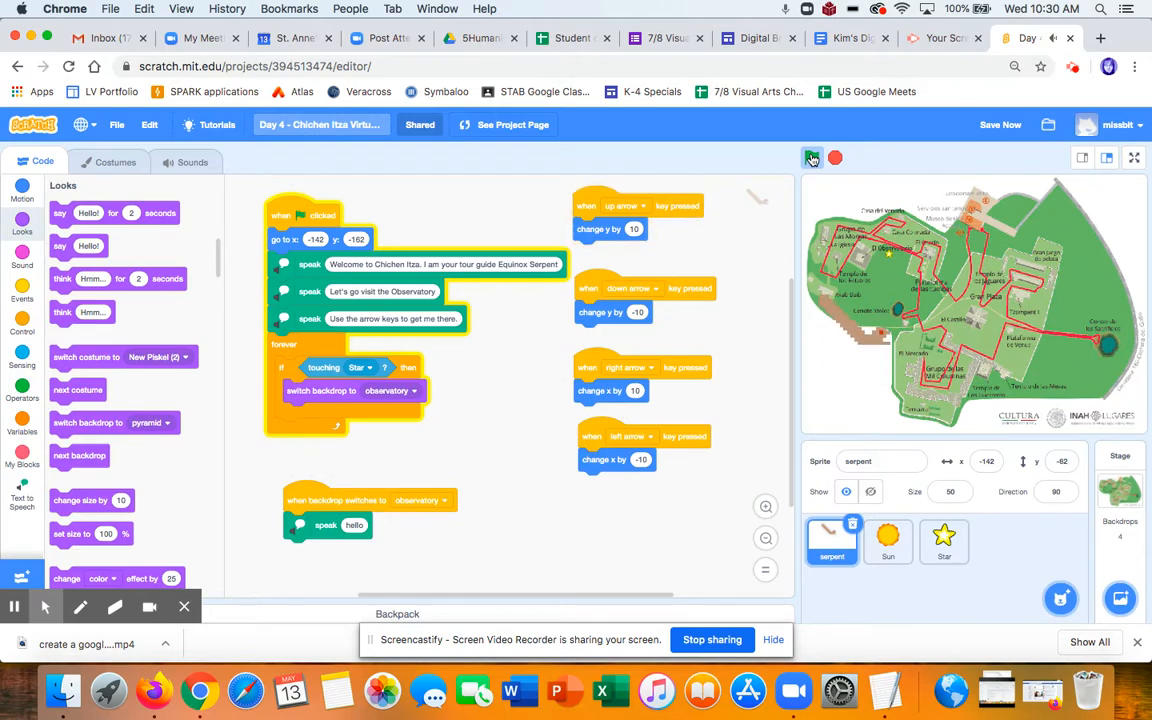
# Step: Run the tour with the green flag to test the touch-to-switch script
pyautogui.click(810, 158)
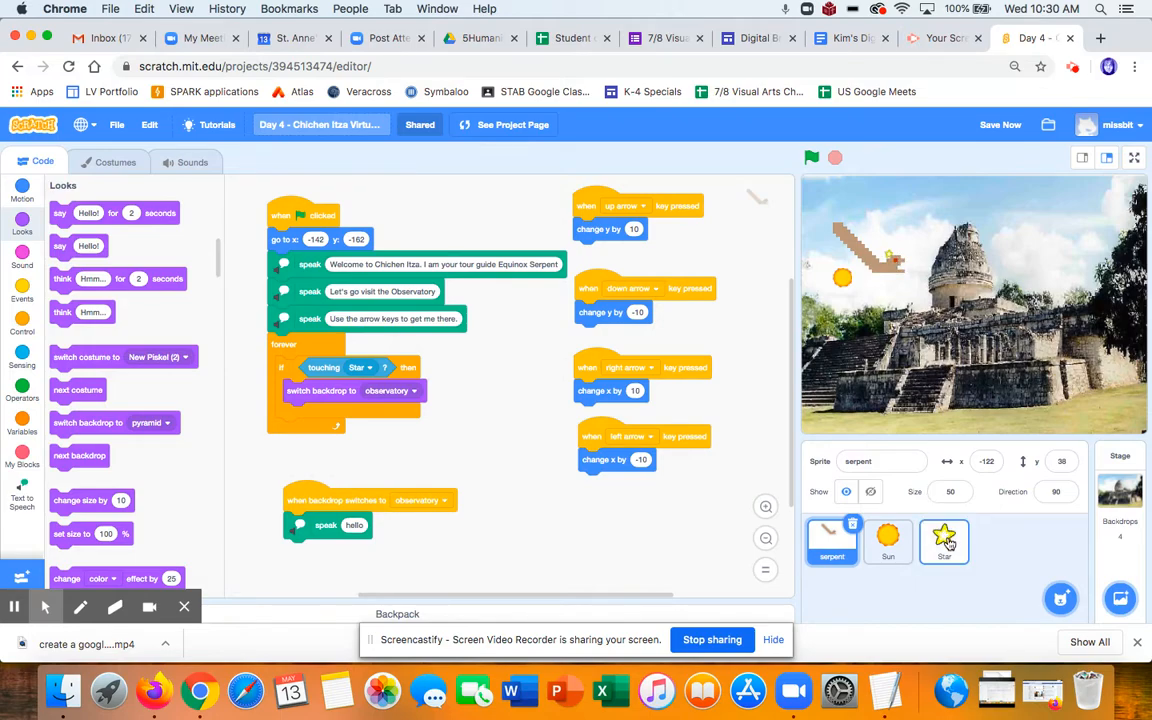
# Step: Give the Star a hide block triggered when the backdrop switches to observatory
pyautogui.click(944, 541)
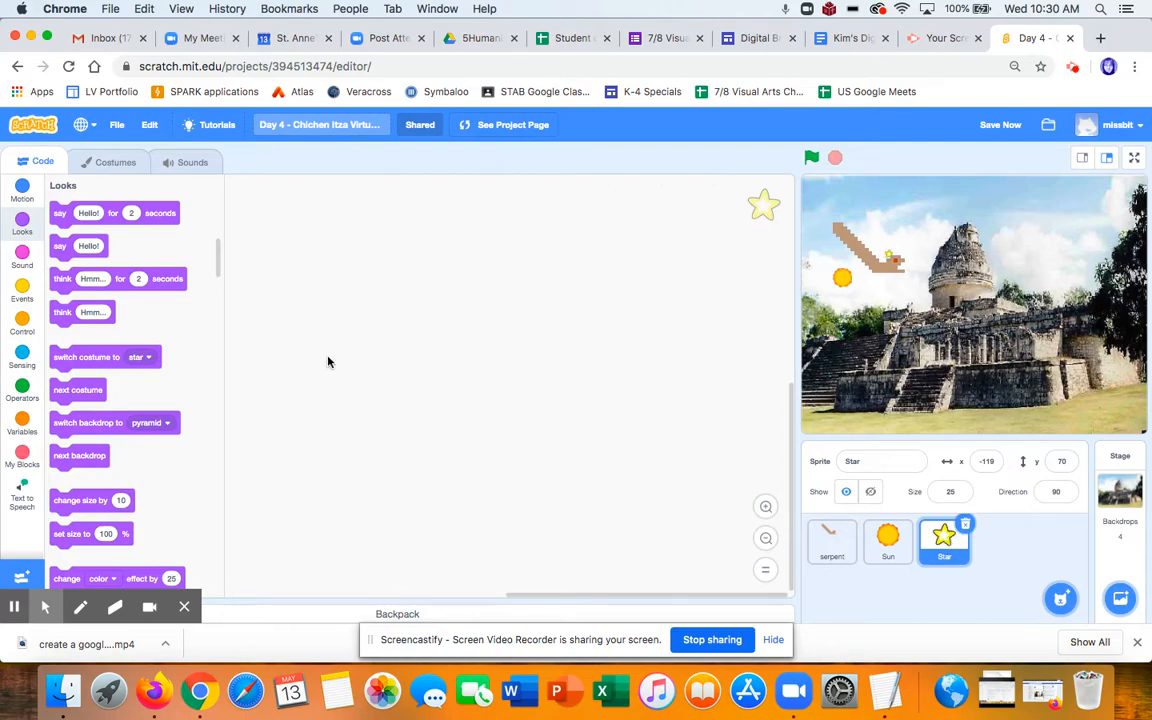
pyautogui.moveTo(95, 283)
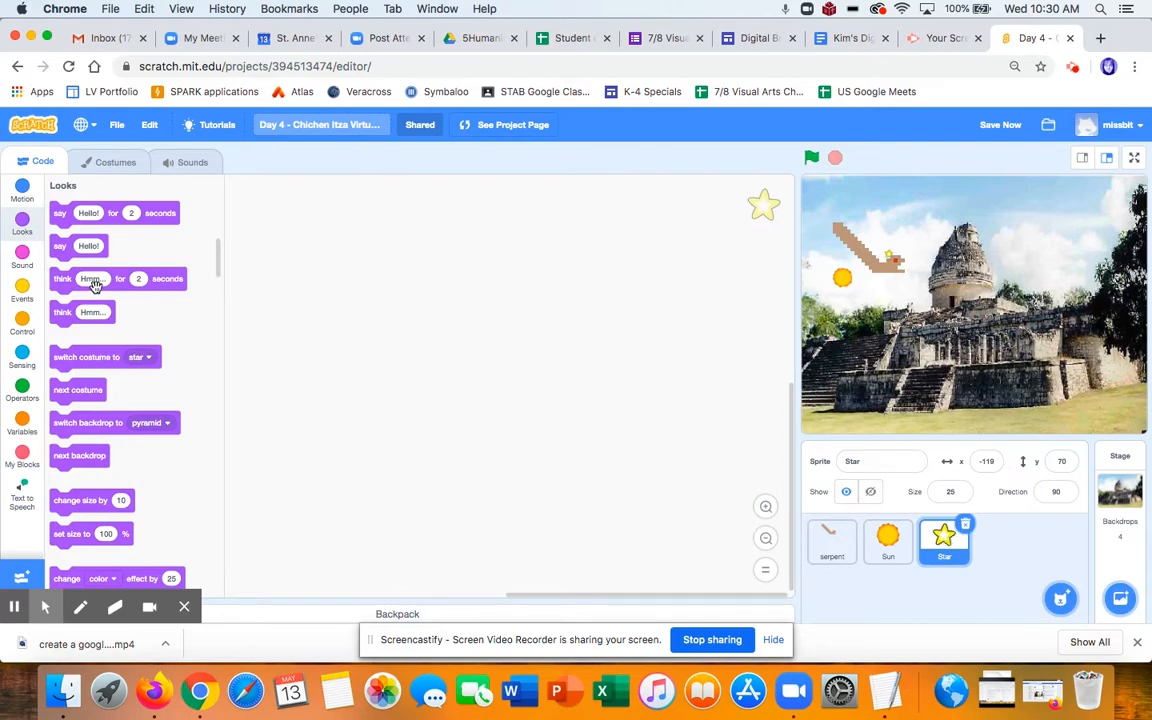
pyautogui.scroll(-3)
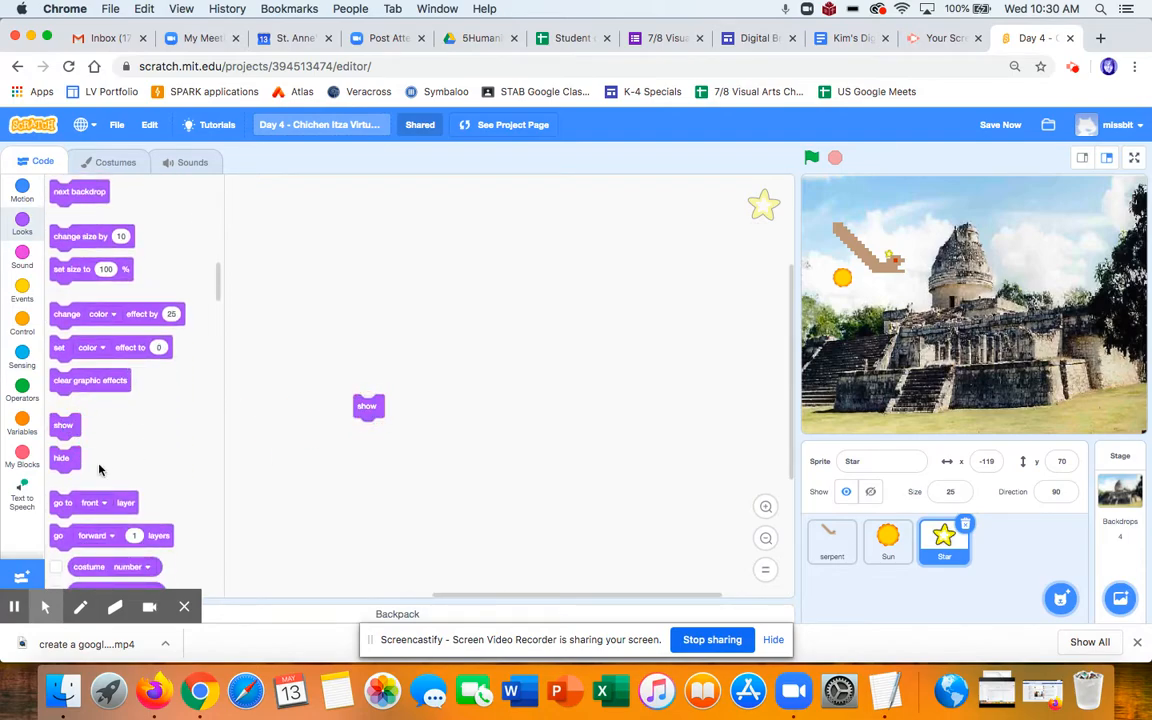
pyautogui.moveTo(61, 458); pyautogui.dragTo(468, 418)
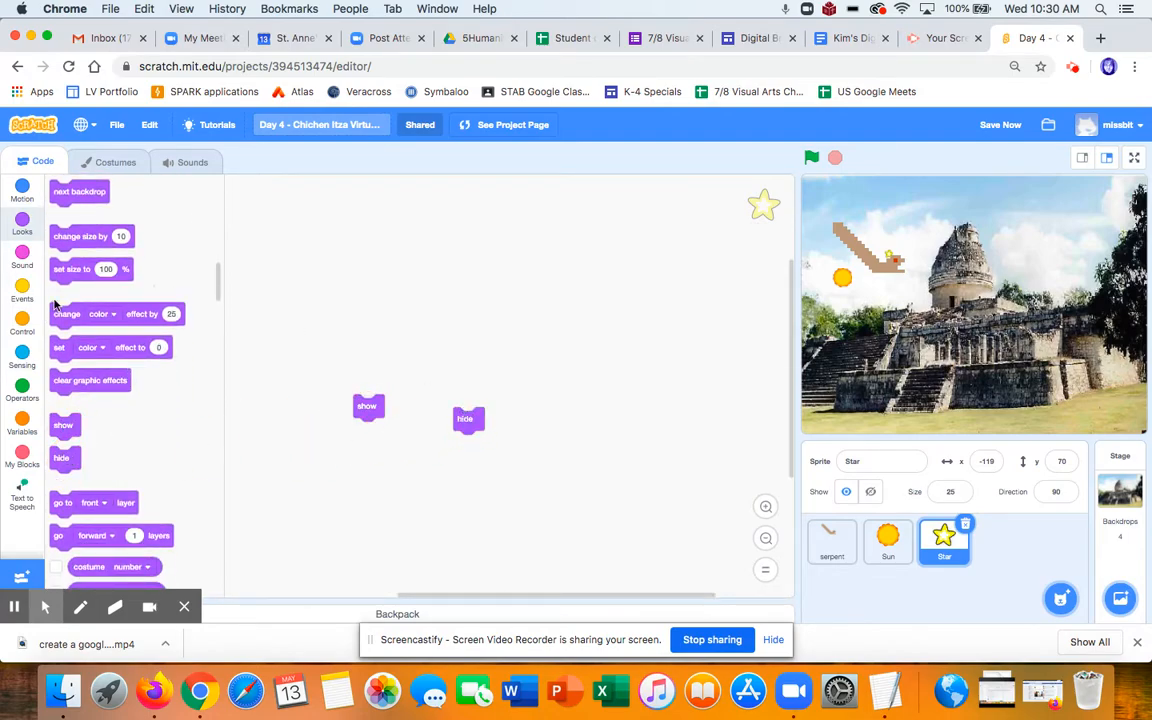
pyautogui.click(22, 290)
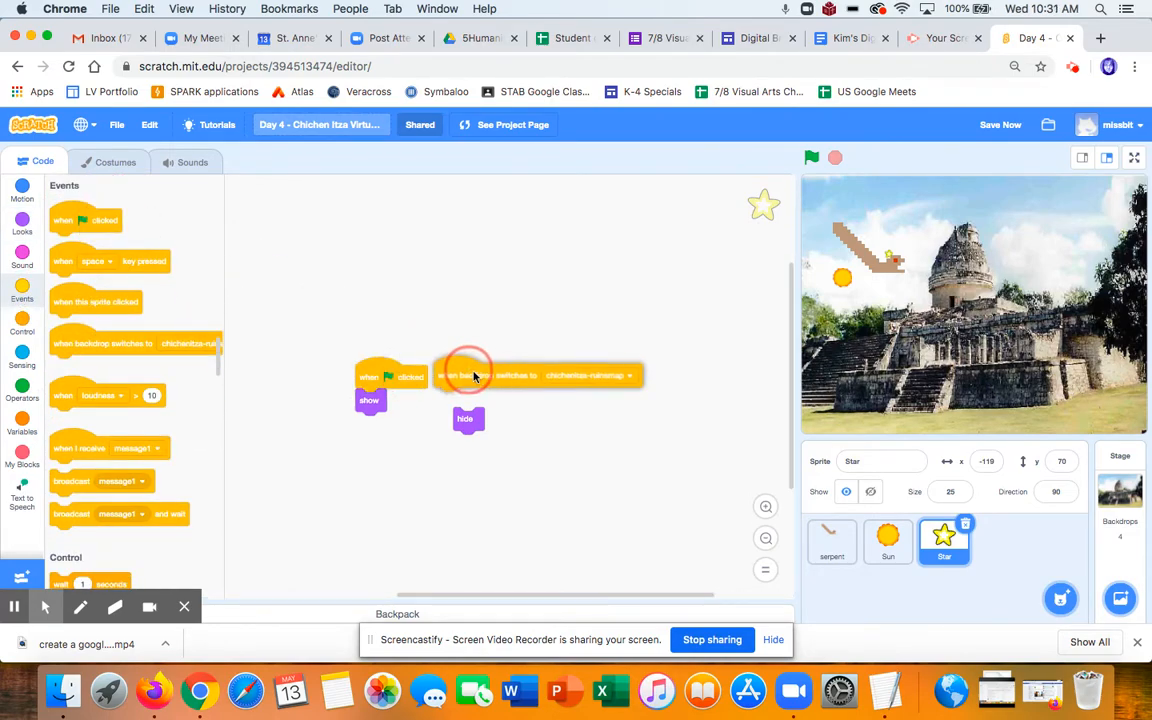
pyautogui.click(646, 388)
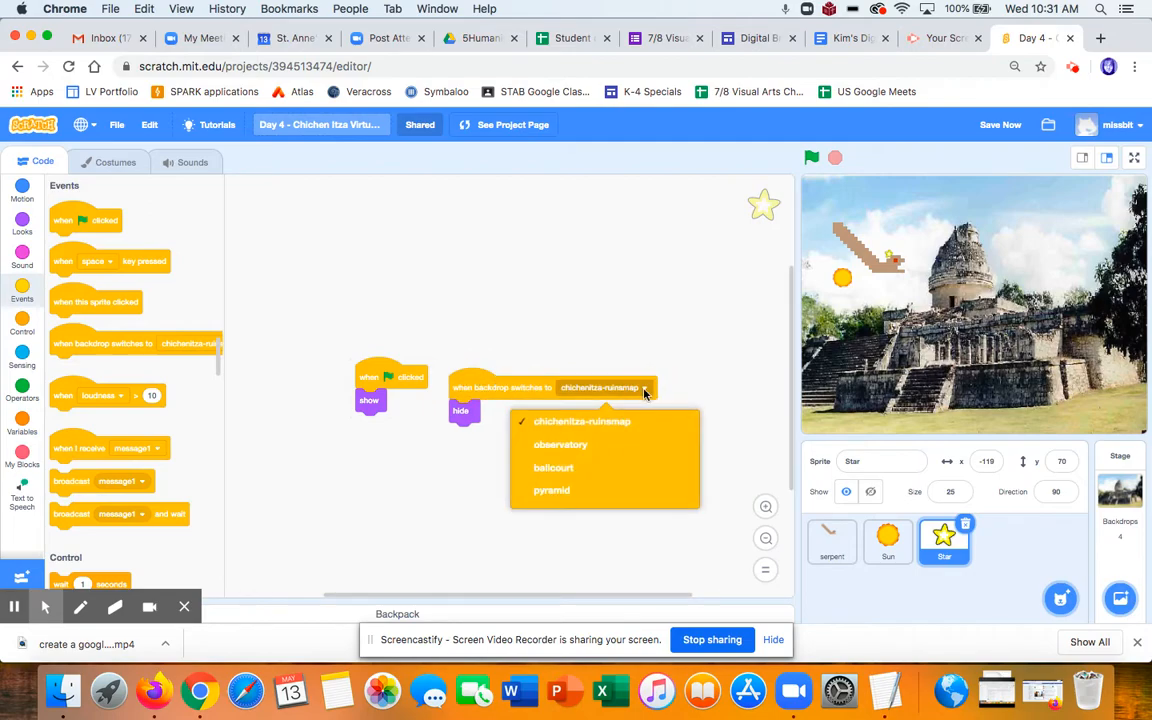
pyautogui.click(560, 445)
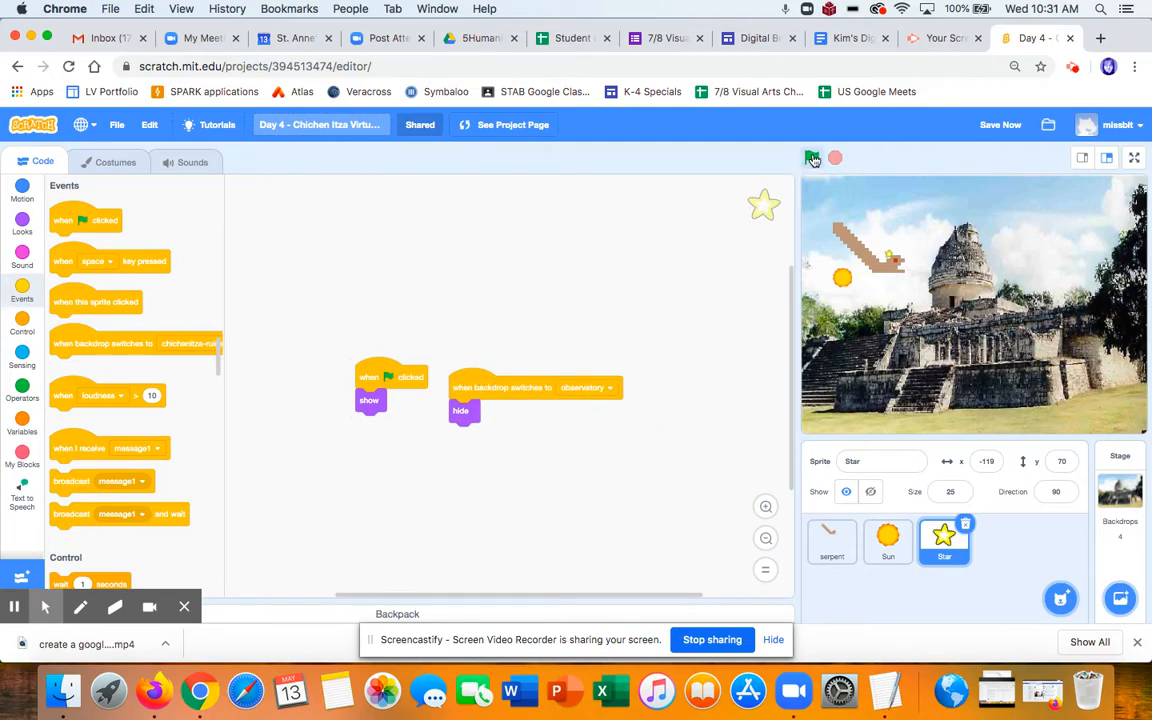
# Step: Run the tour, check the Star hides at the observatory, then stop it
pyautogui.click(813, 158)
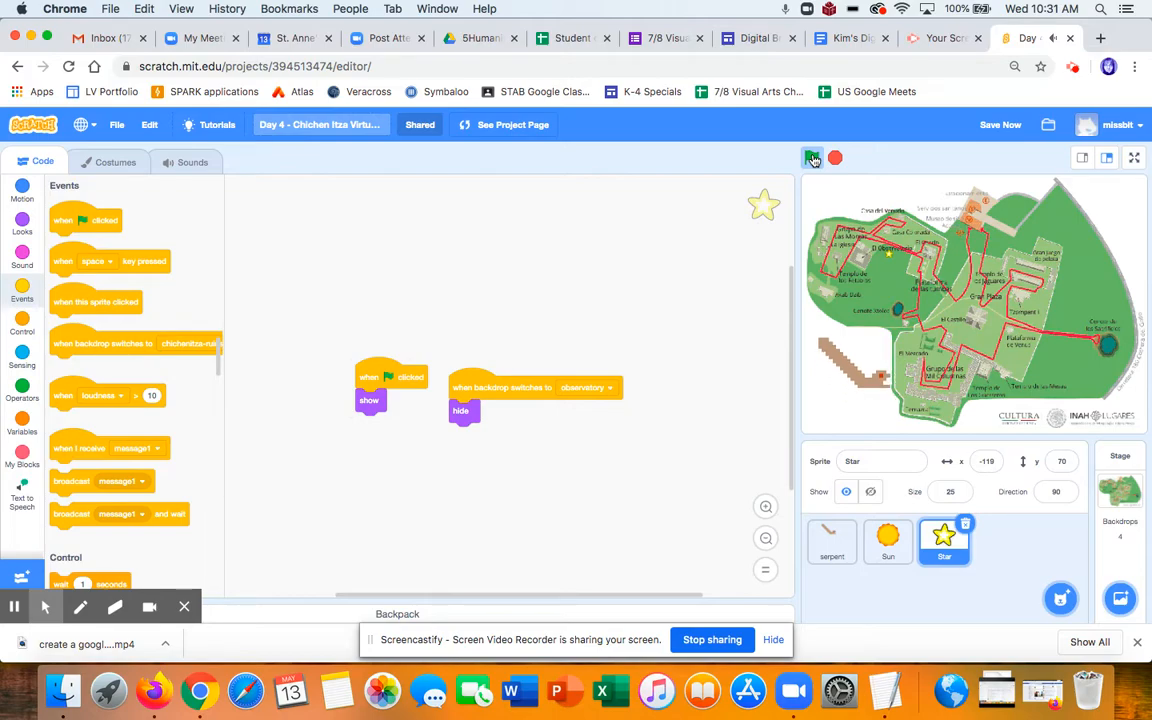
pyautogui.click(812, 158)
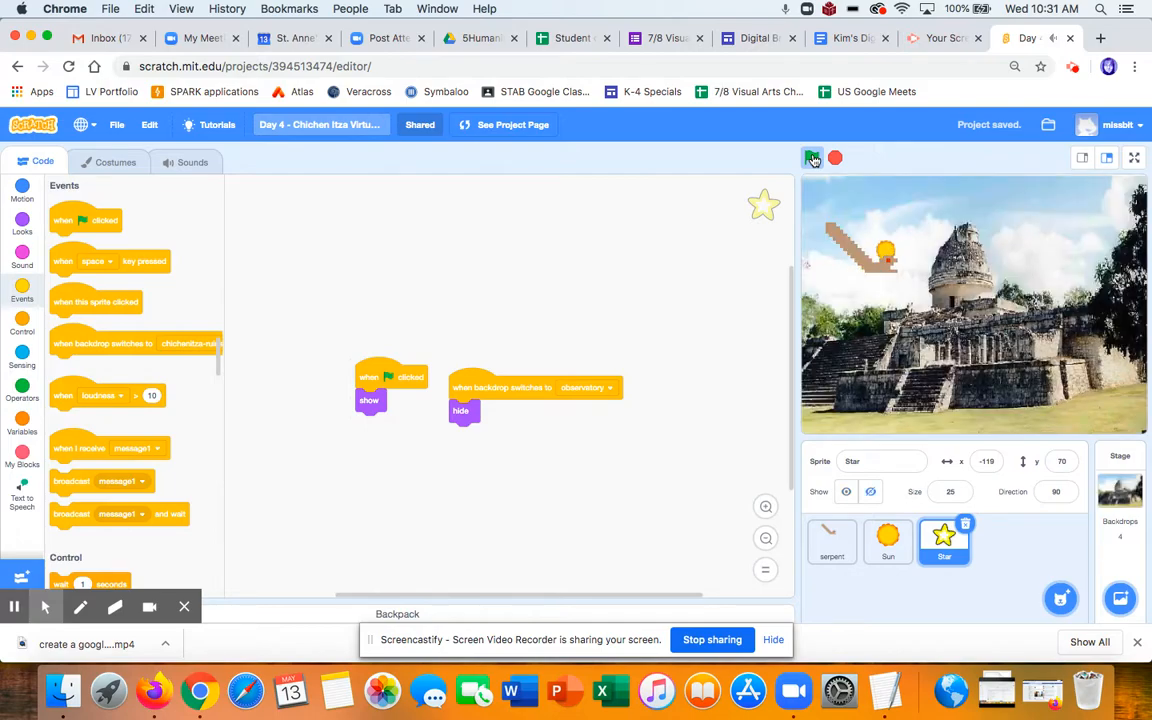
pyautogui.click(834, 158)
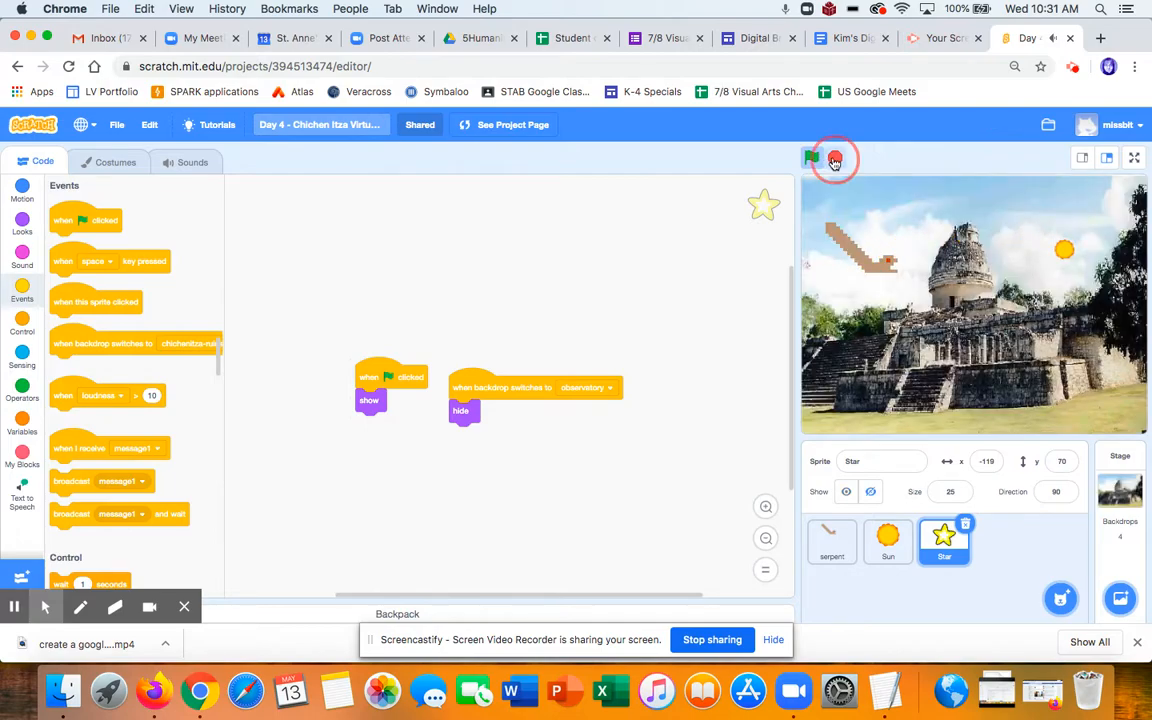
pyautogui.click(834, 158)
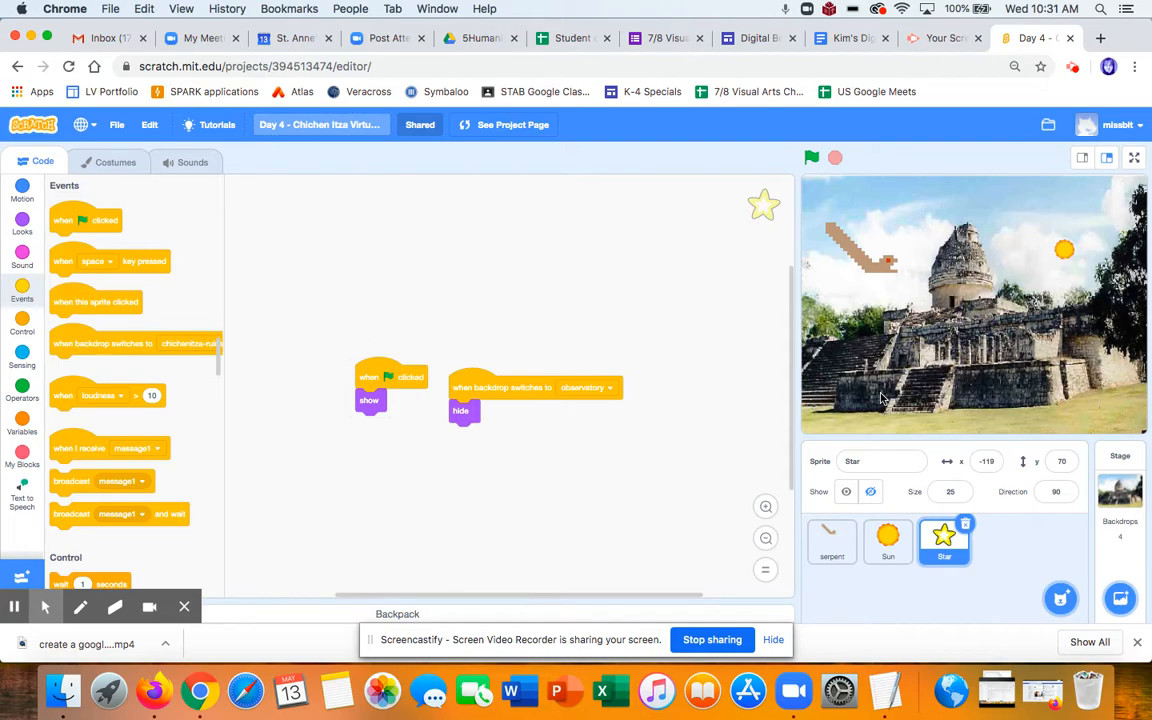
pyautogui.moveTo(969, 387)
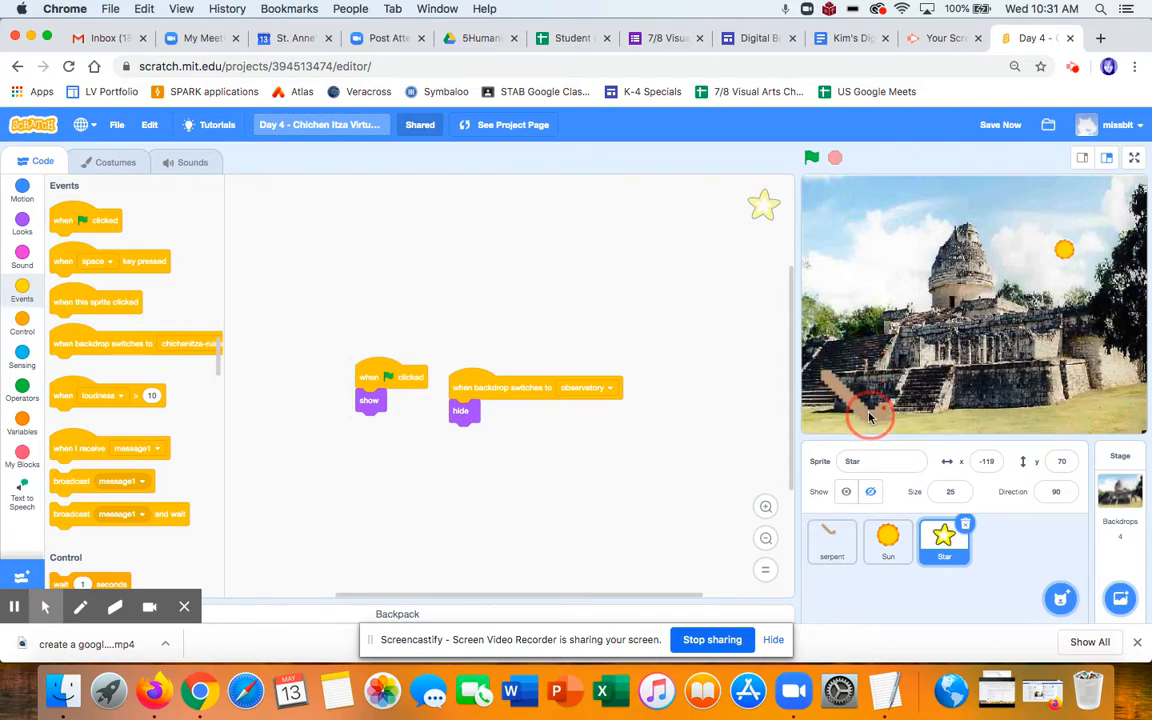
# Step: Select the serpent sprite and show the Motion blocks
pyautogui.click(831, 540)
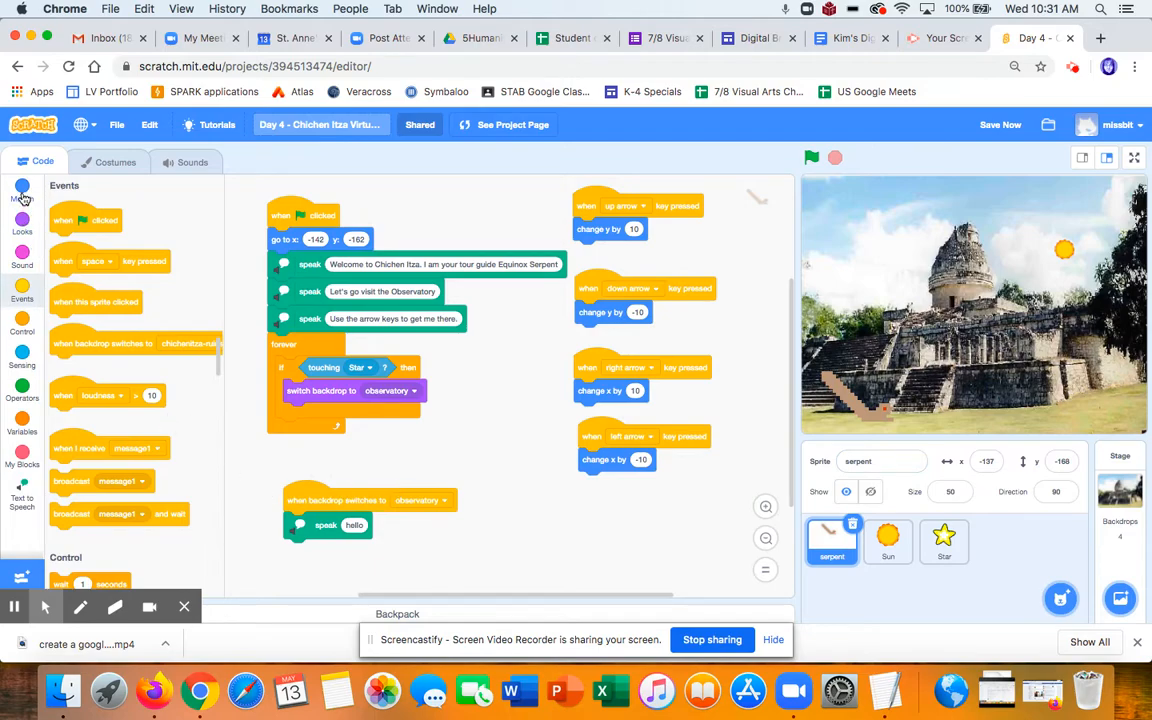
pyautogui.click(22, 190)
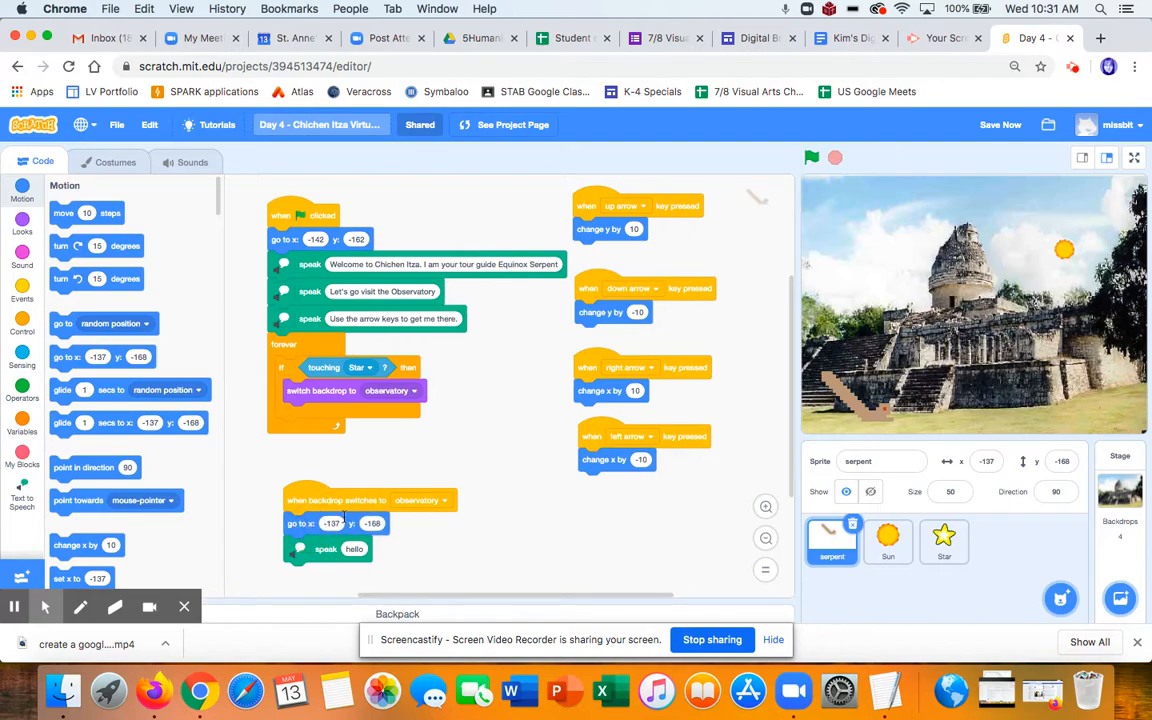
pyautogui.moveTo(837, 422)
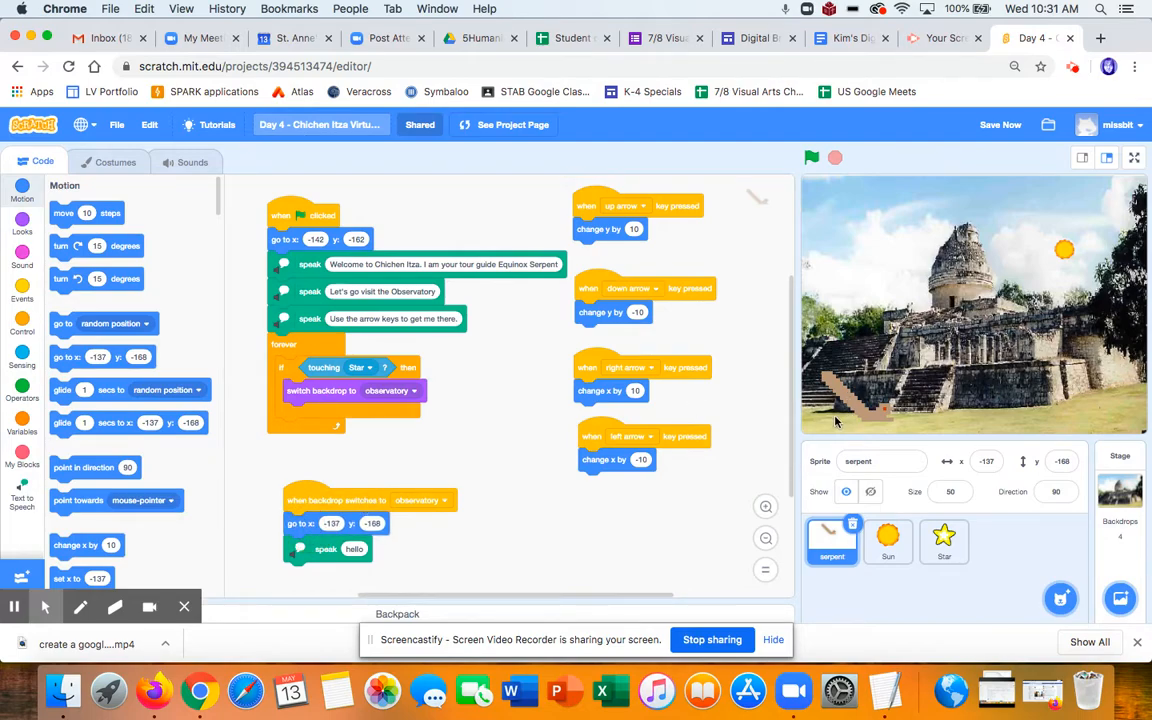
pyautogui.moveTo(933, 412)
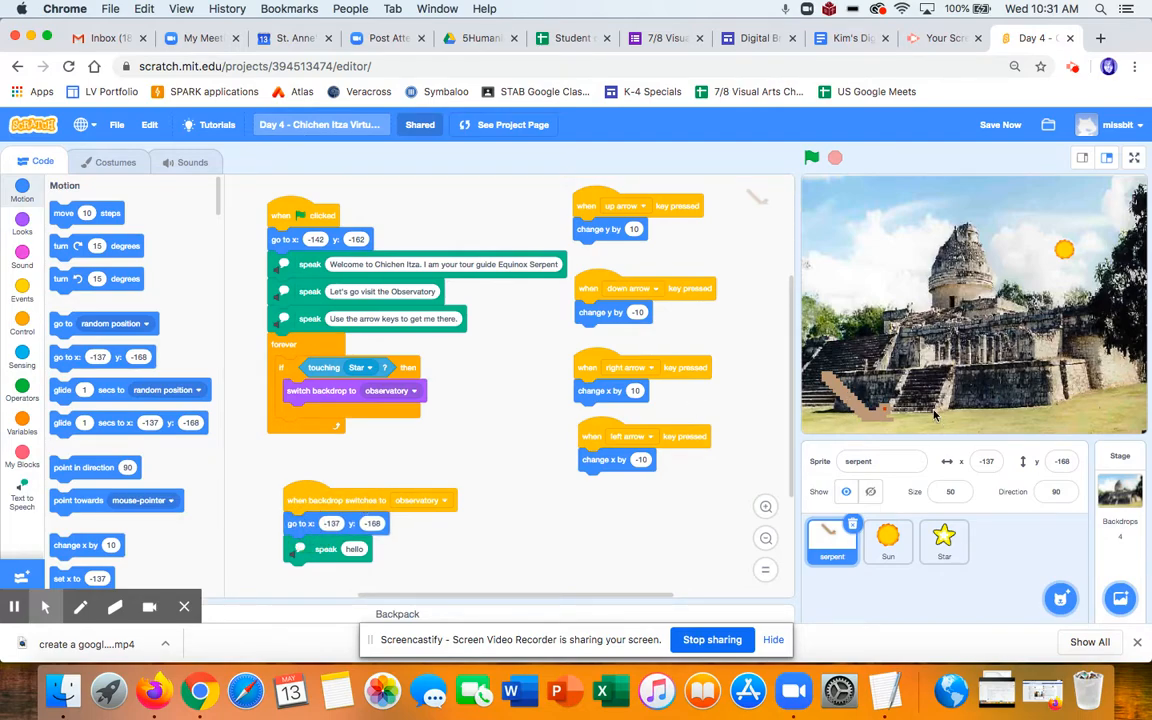
pyautogui.moveTo(857, 374)
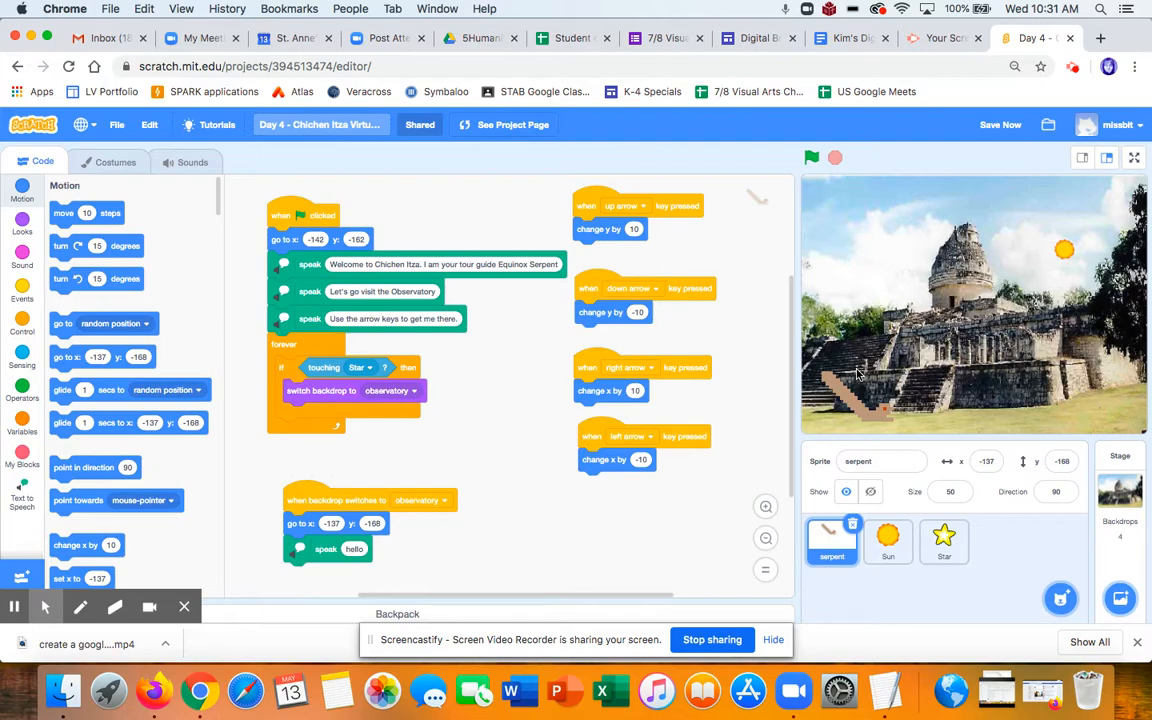